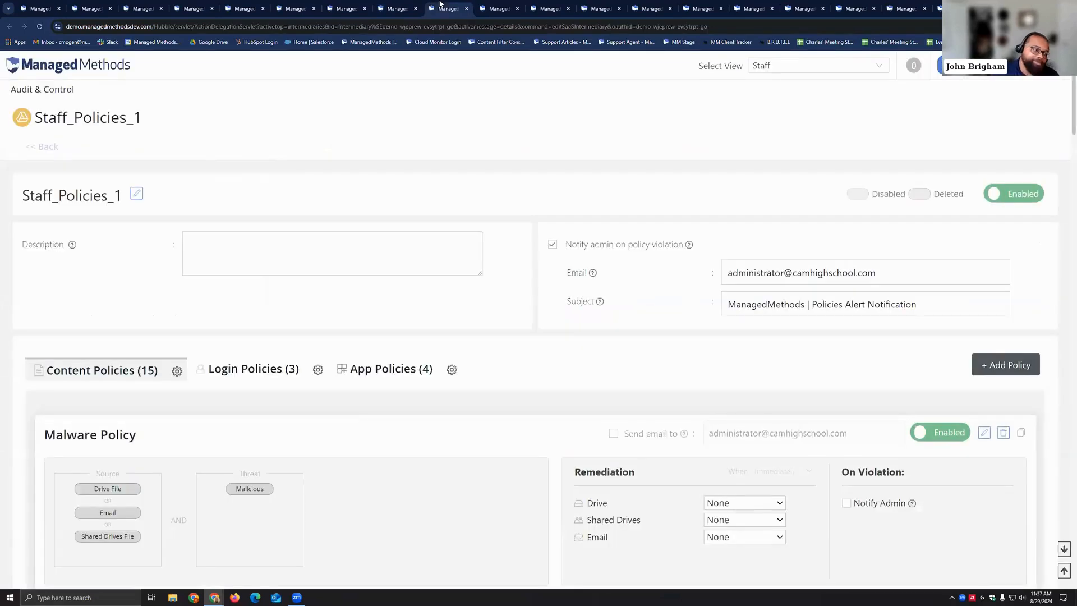
Toggle the admin notification for Malware Policy violations
scroll(down, 3)
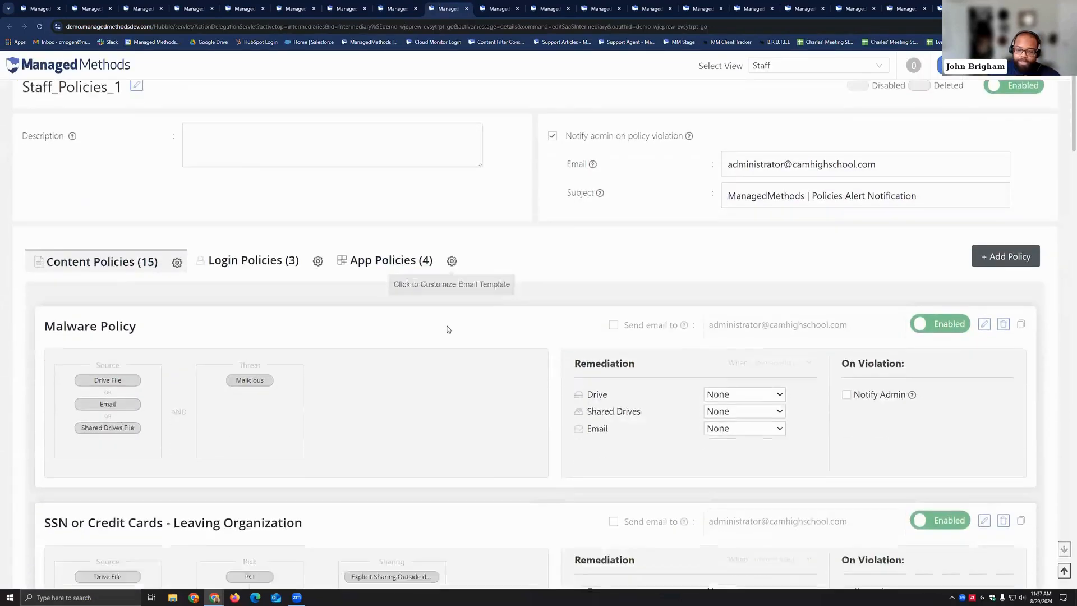
scroll(down, 3)
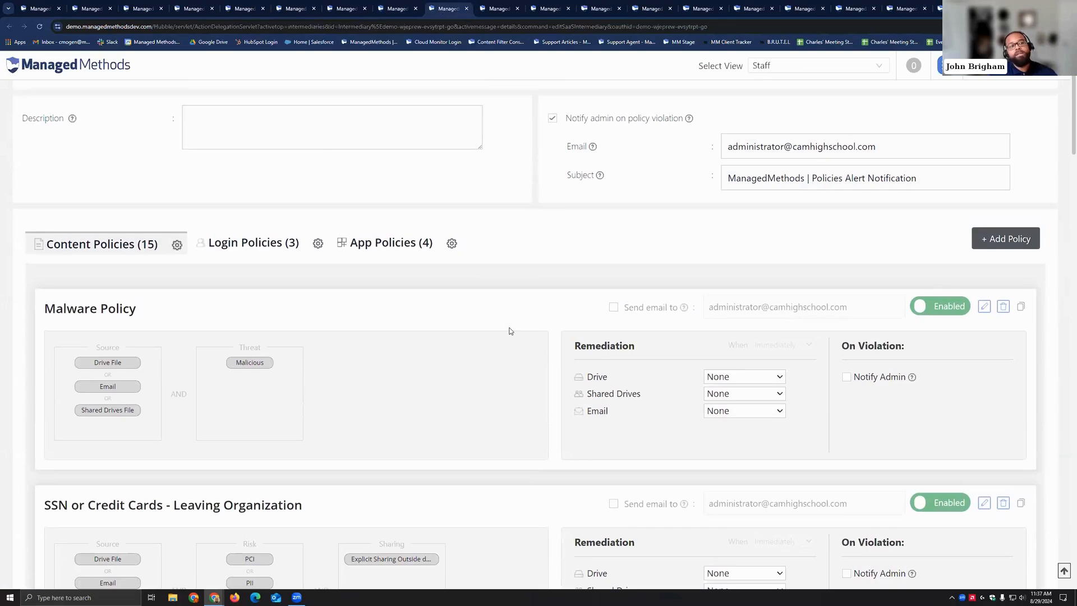
mouse_move(581, 369)
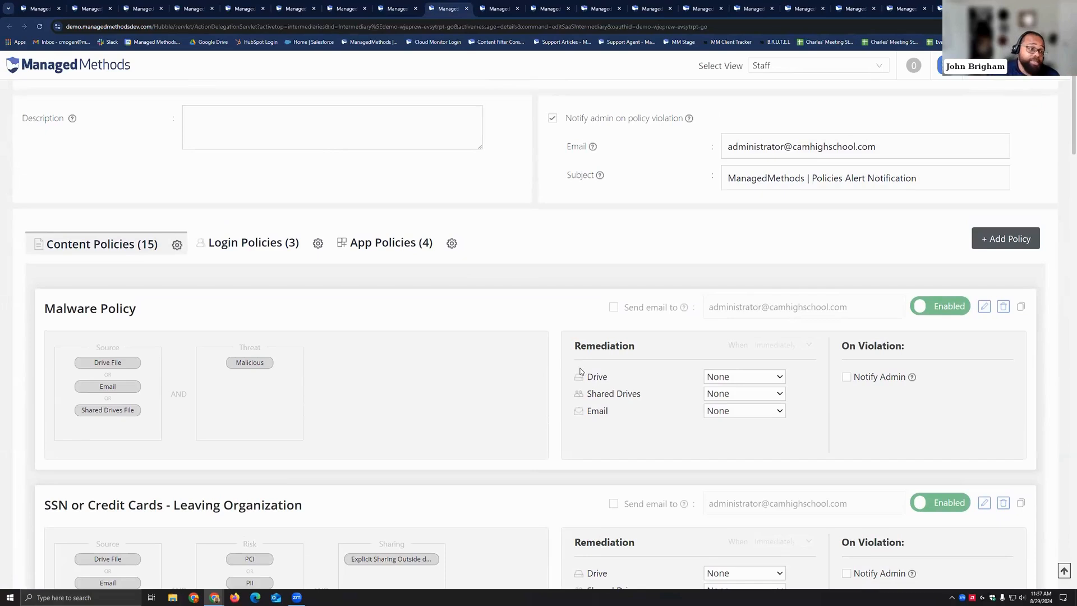
mouse_move(645, 211)
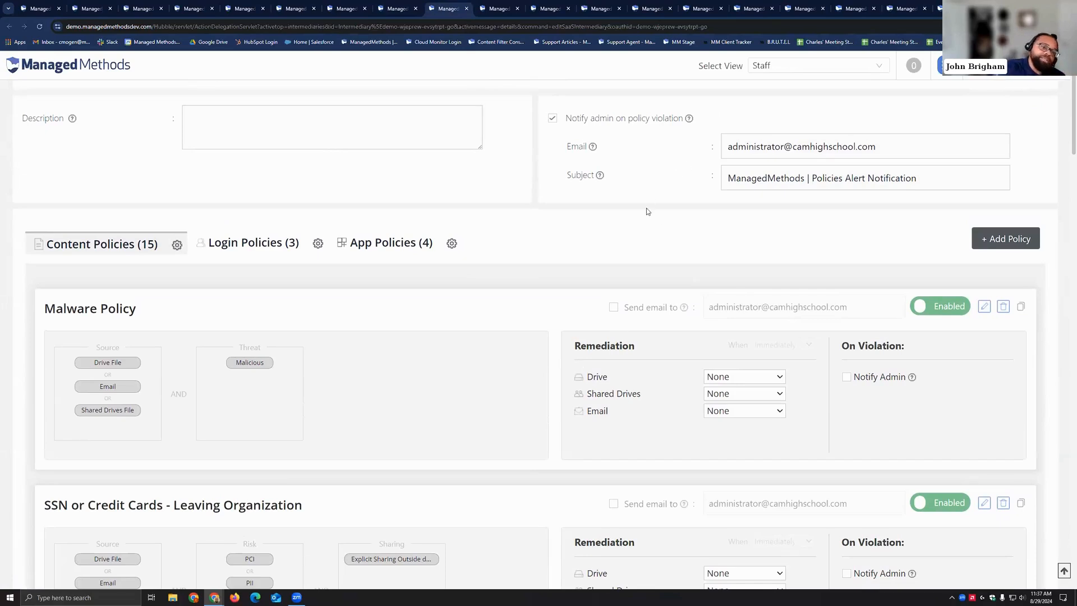
mouse_move(732, 212)
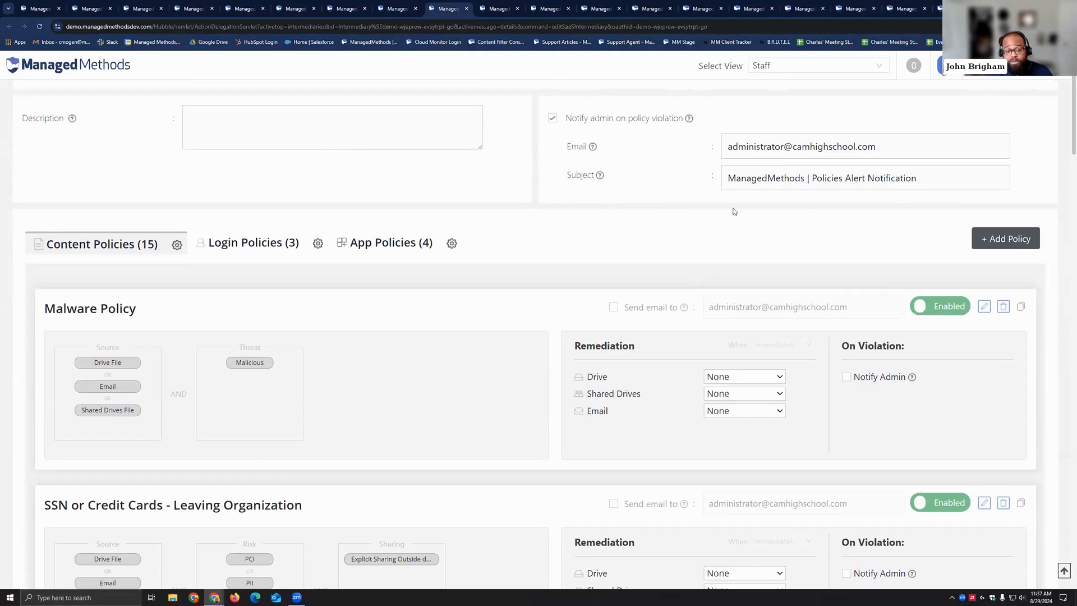
mouse_move(764, 204)
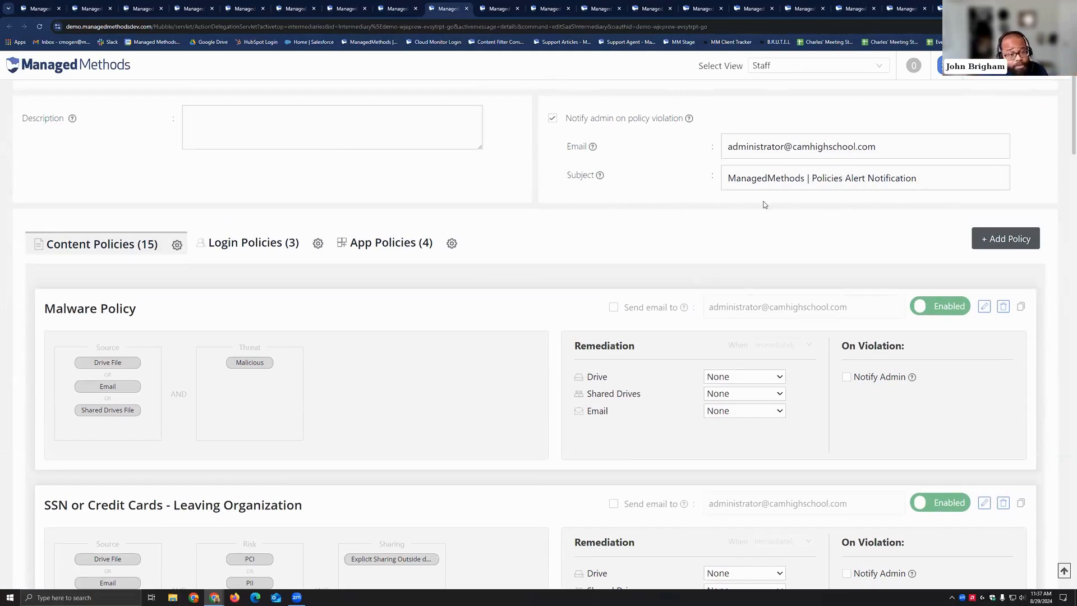
mouse_move(796, 270)
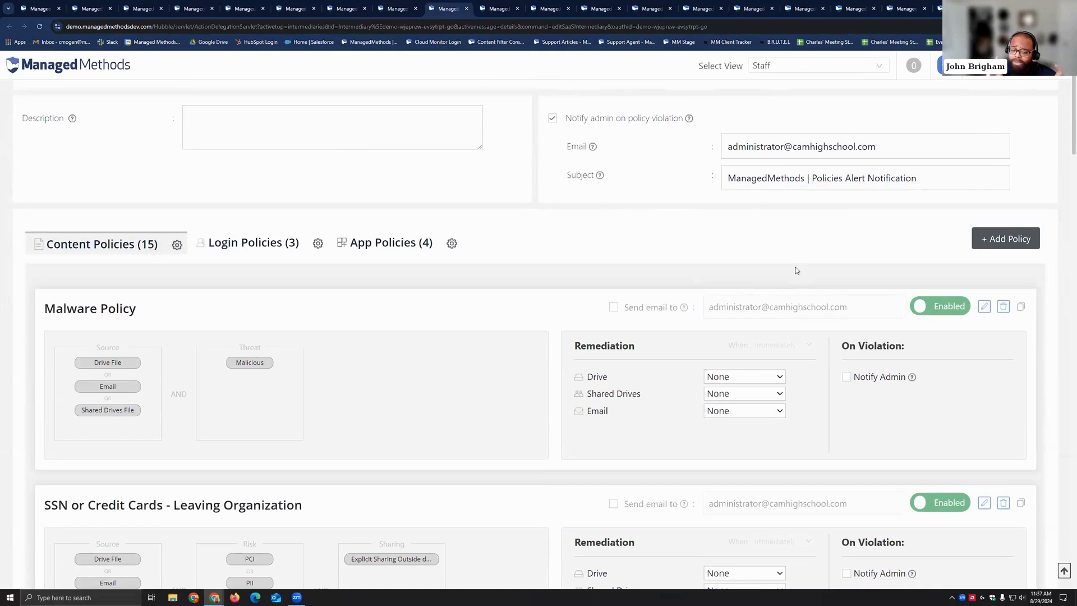
scroll(down, 3)
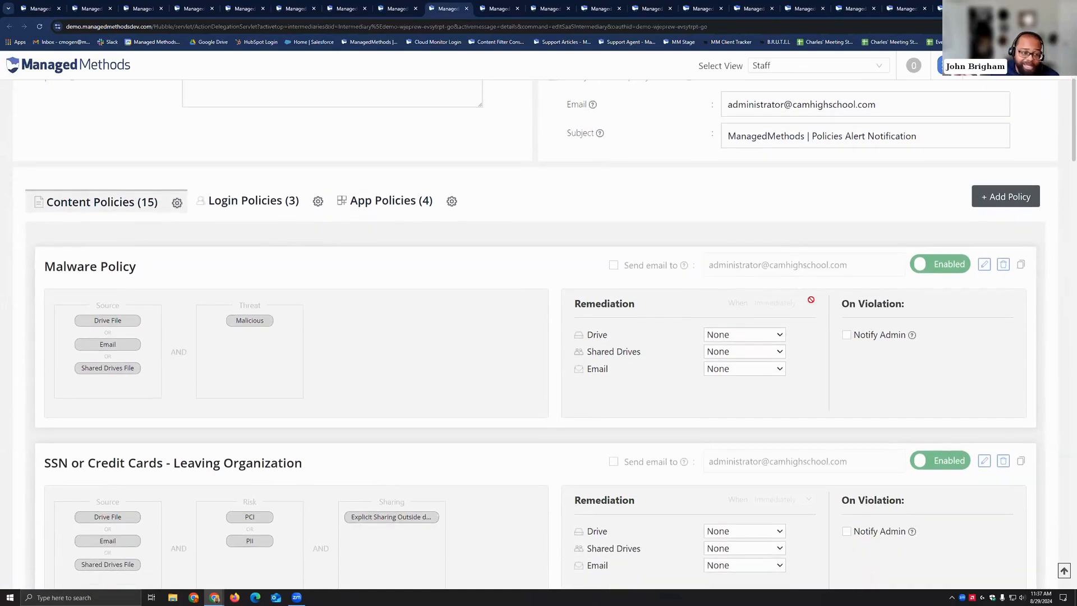
mouse_move(829, 345)
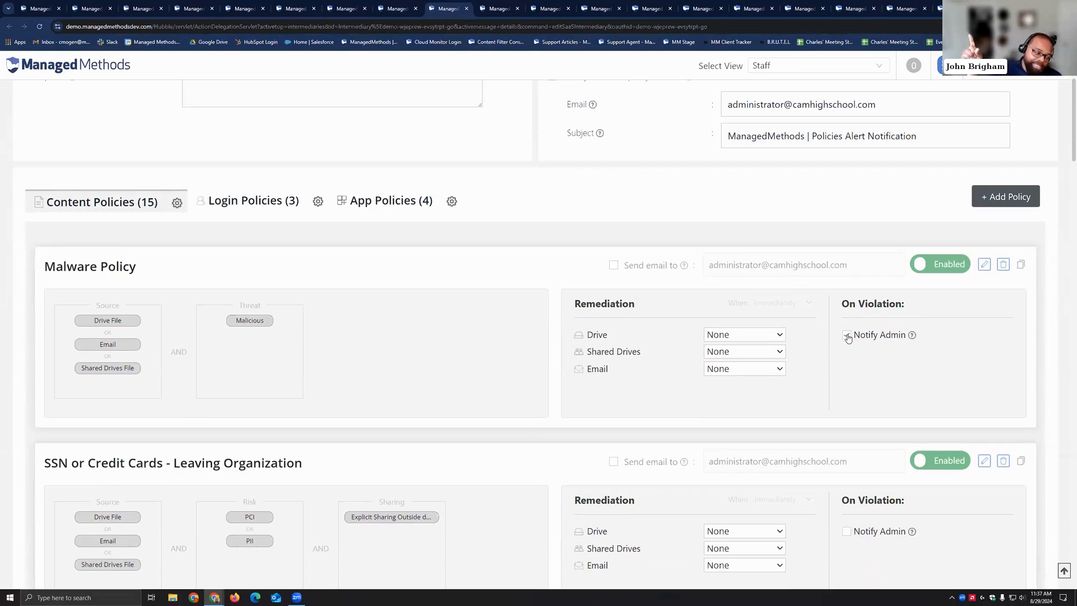
click(846, 334)
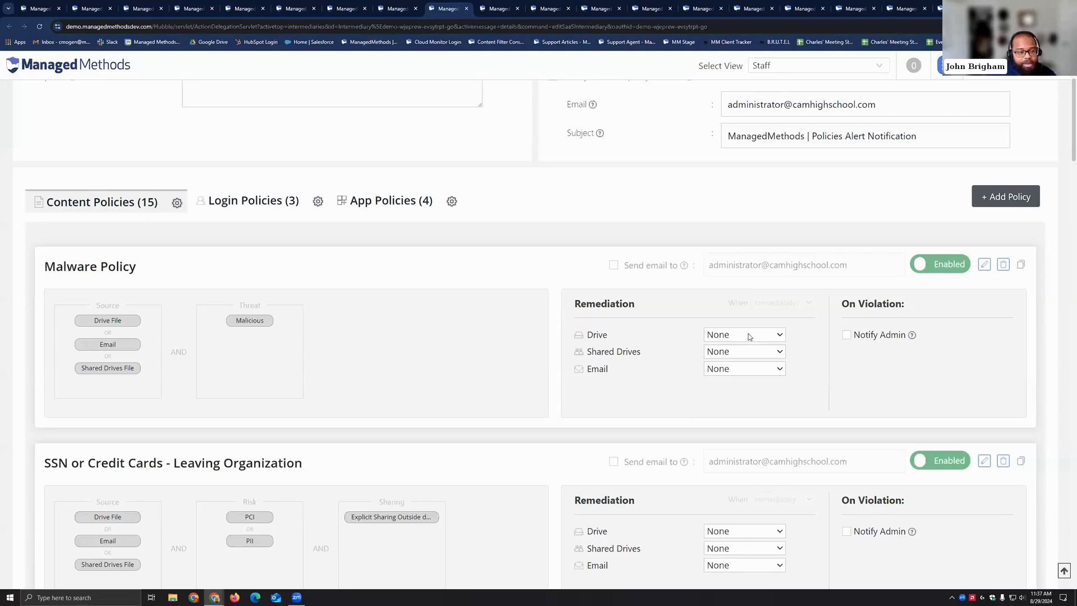
Try Delete Files and Quarantine Files for Malware Policy Drive remediation, then reset it to None
click(744, 334)
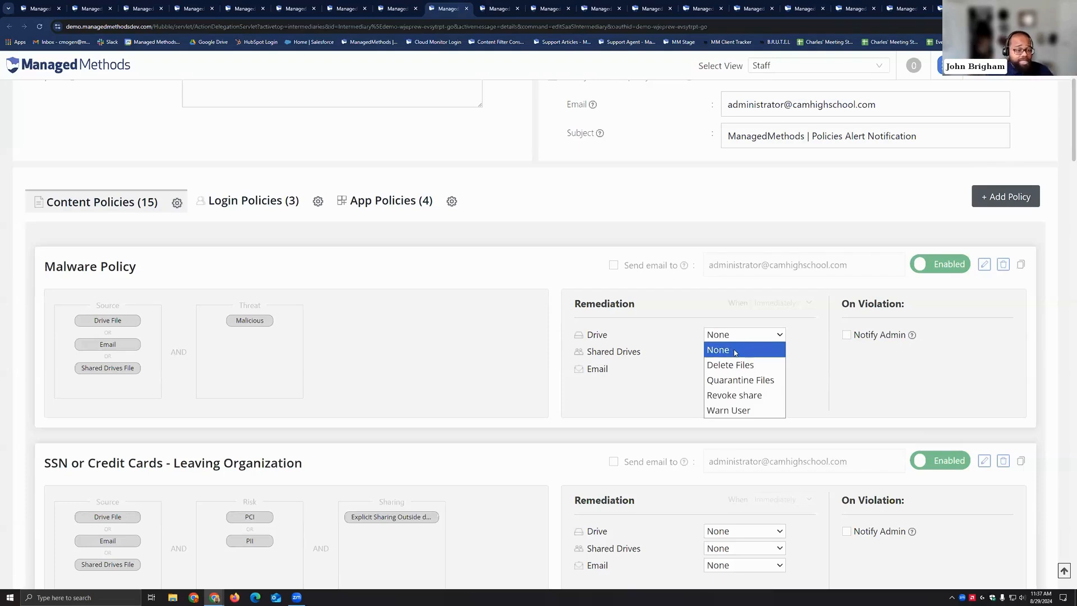
mouse_move(735, 354)
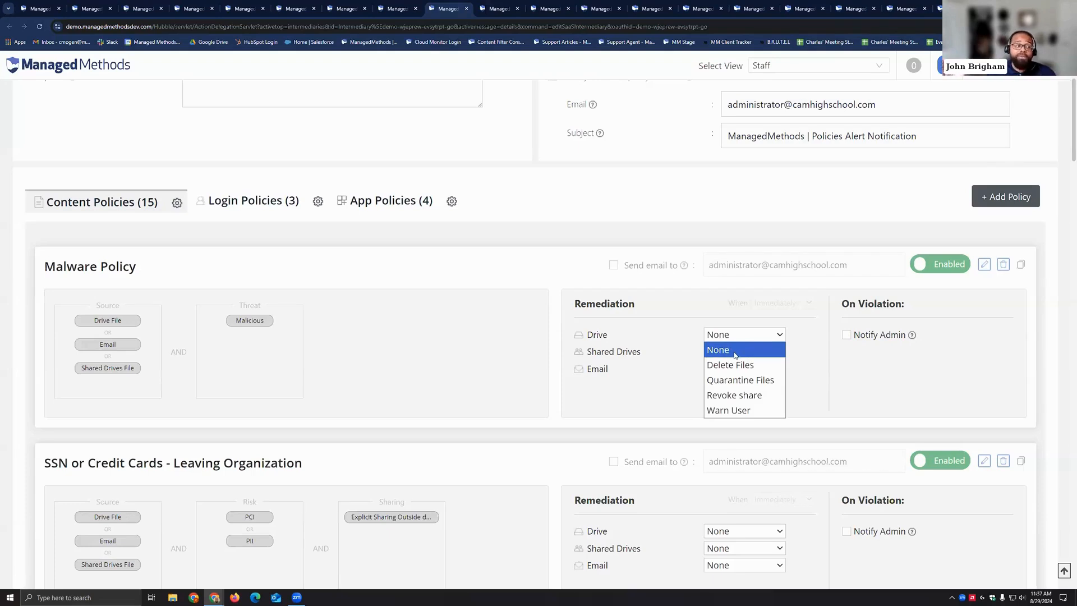
click(730, 364)
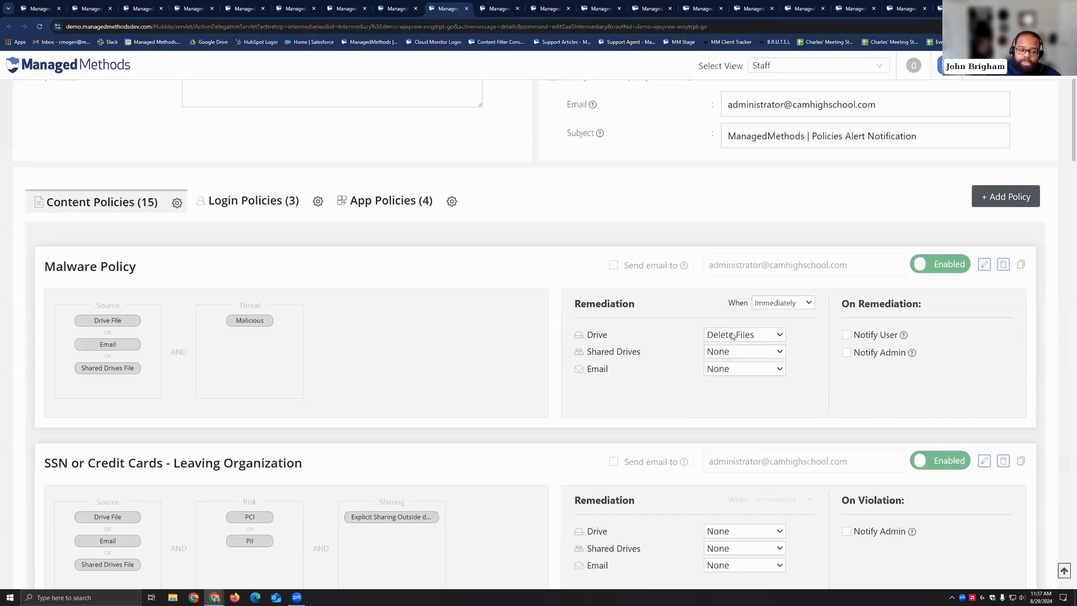
click(744, 334)
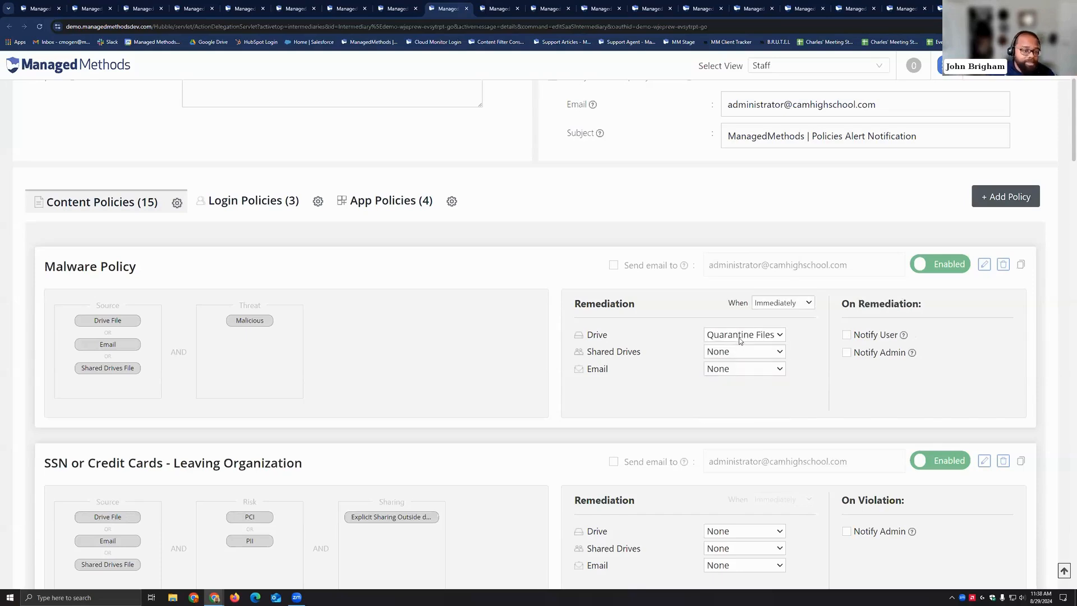
click(744, 334)
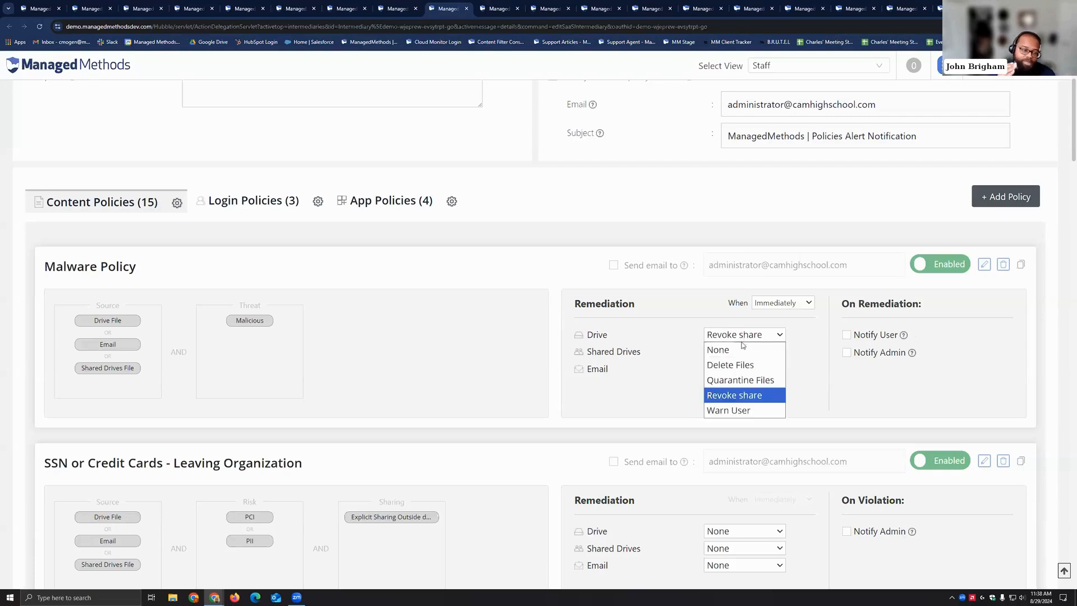
click(728, 410)
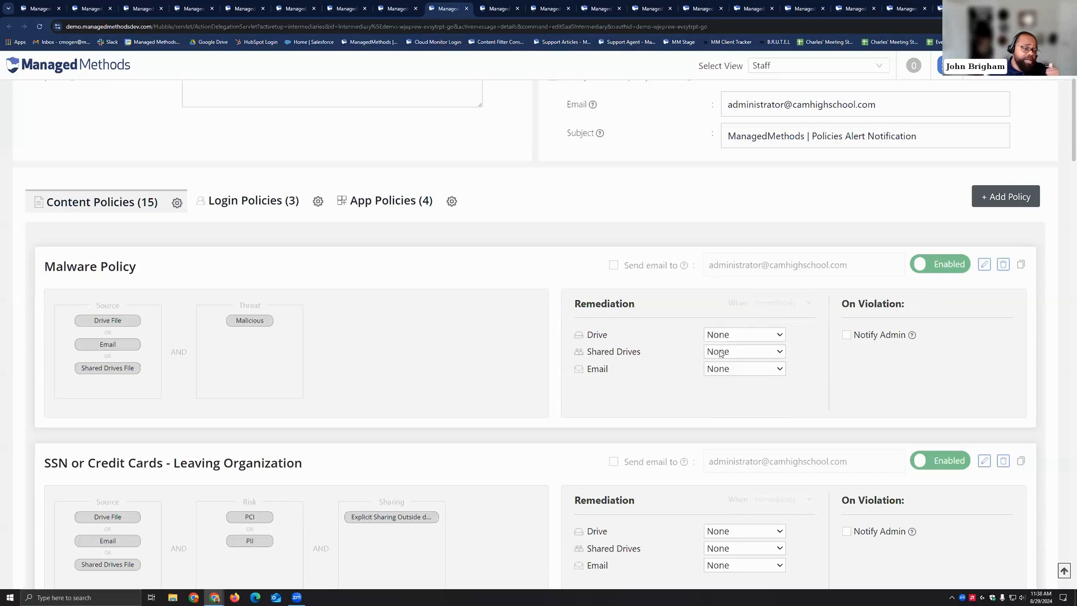
Set the Malware Policy Shared Drives remediation to Warn User
click(743, 351)
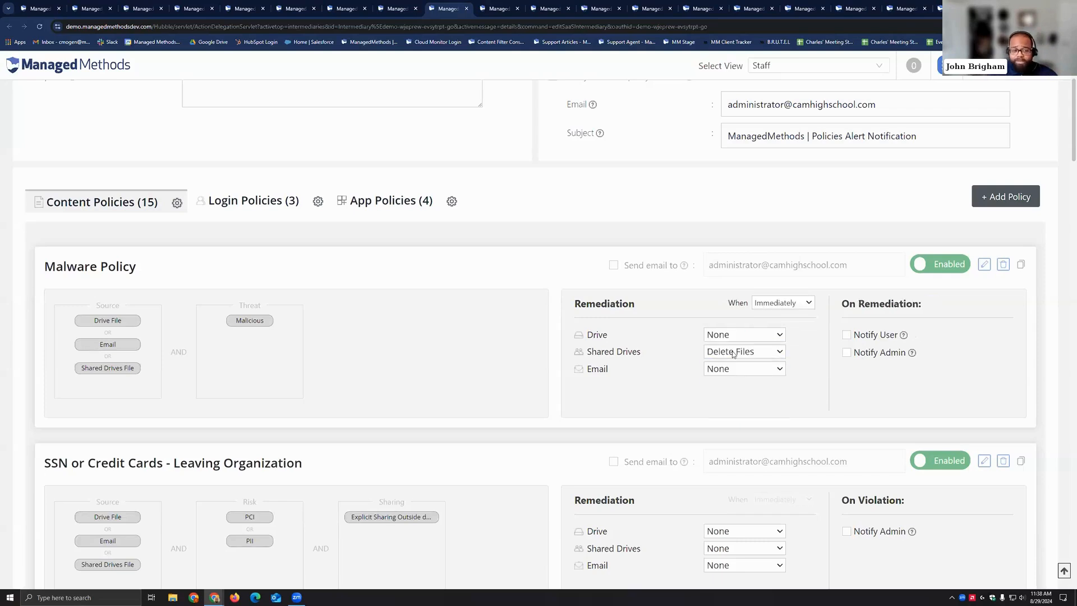
click(743, 351)
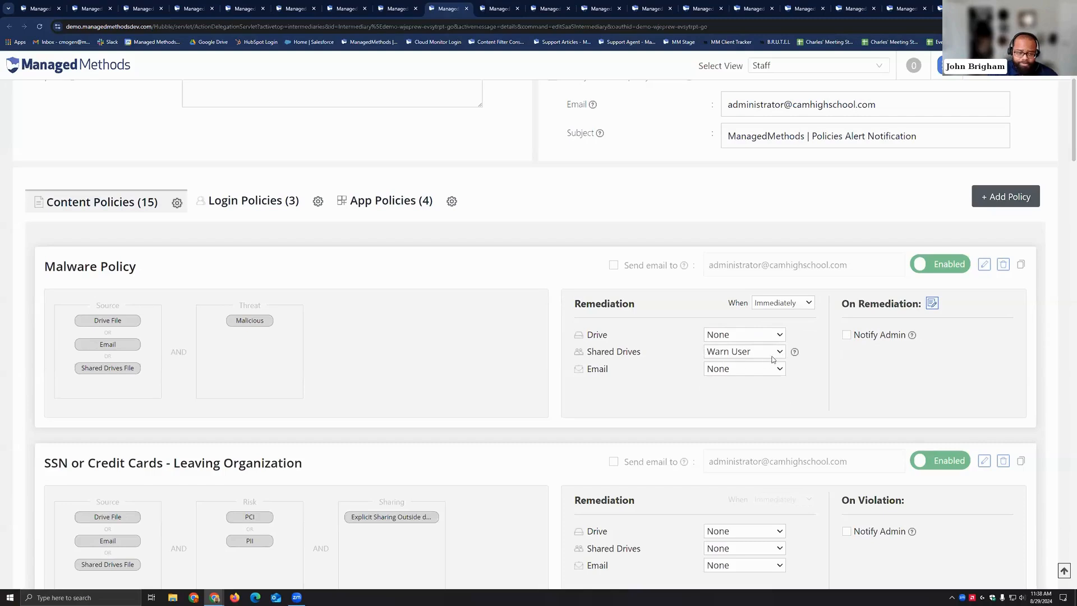
click(743, 351)
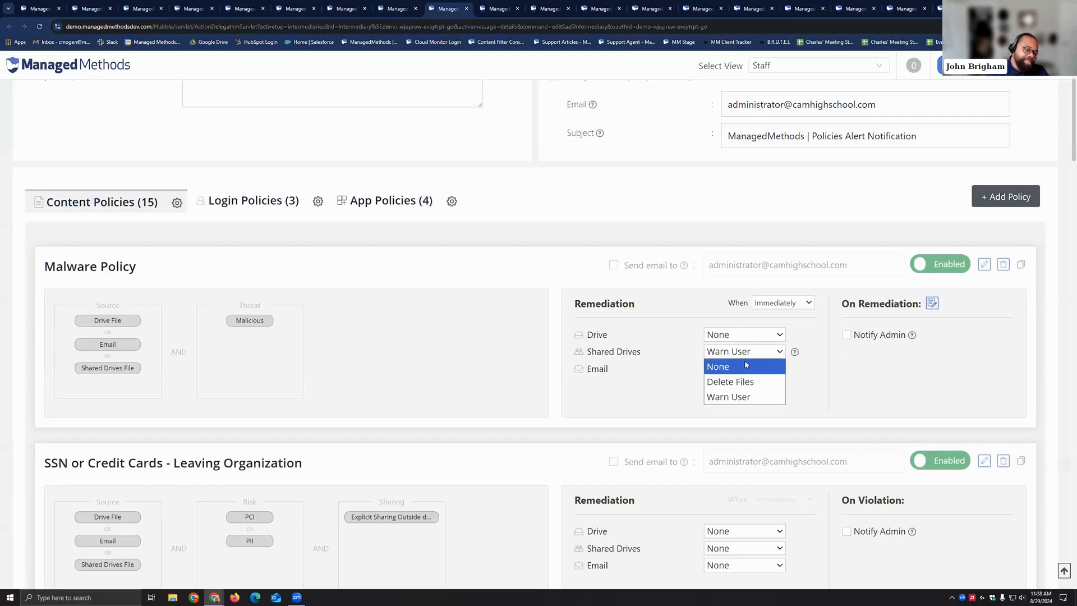
click(743, 369)
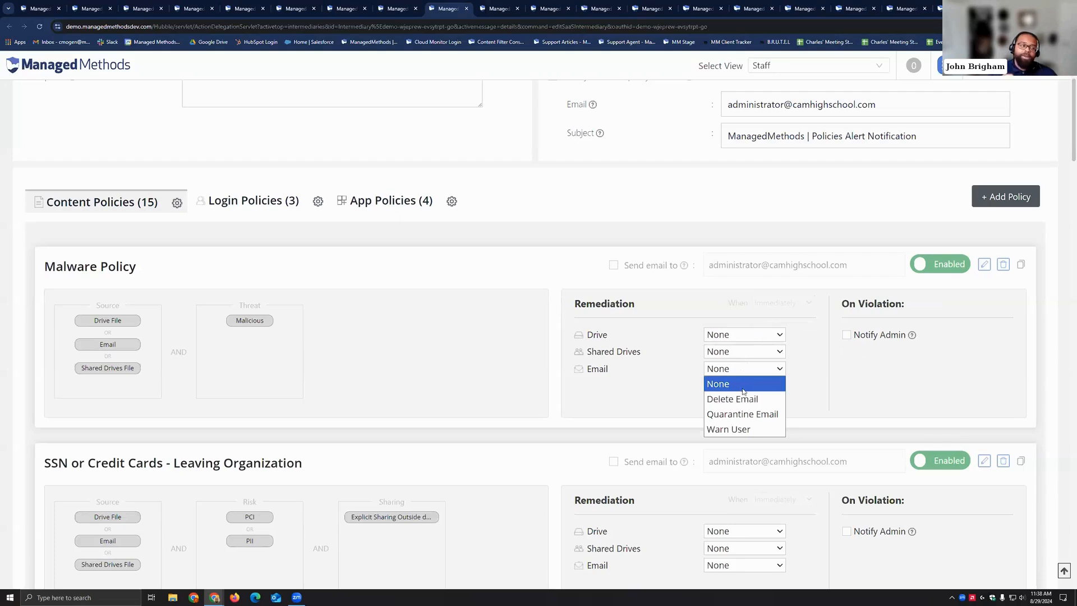
mouse_move(731, 398)
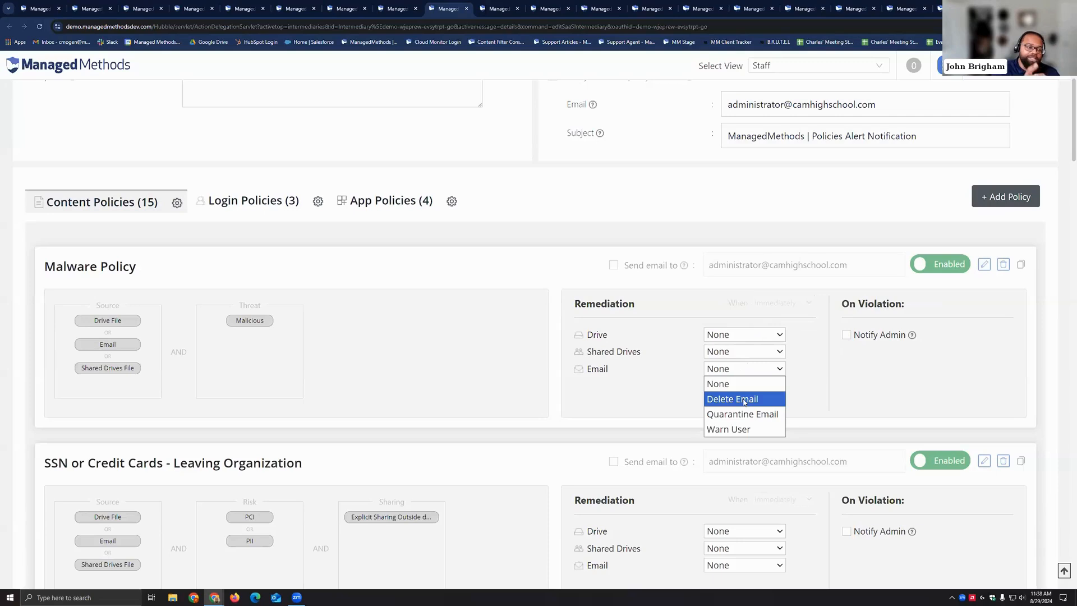
click(732, 399)
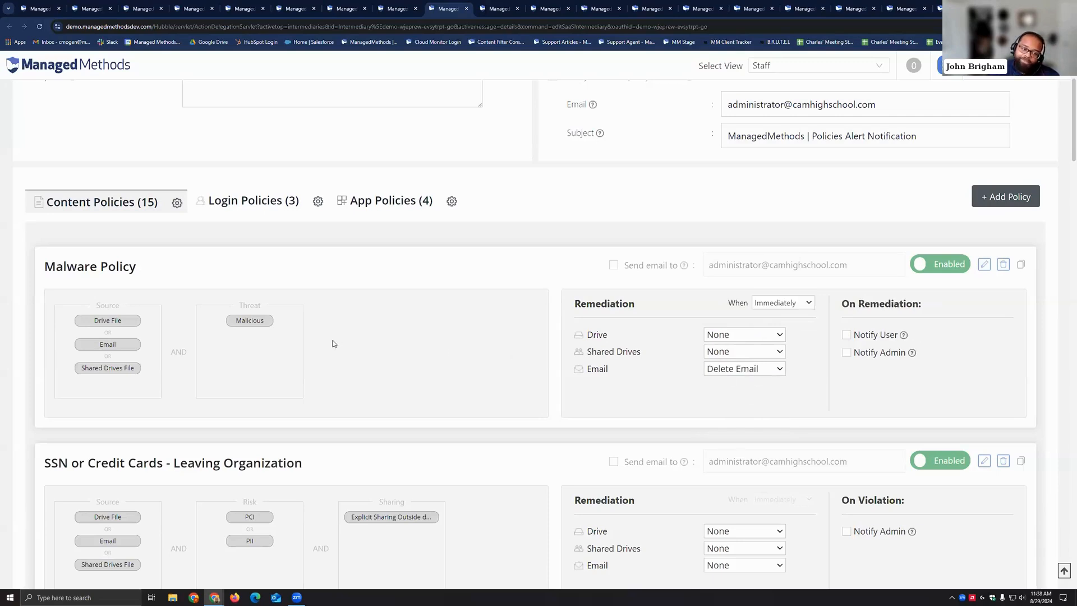
click(744, 368)
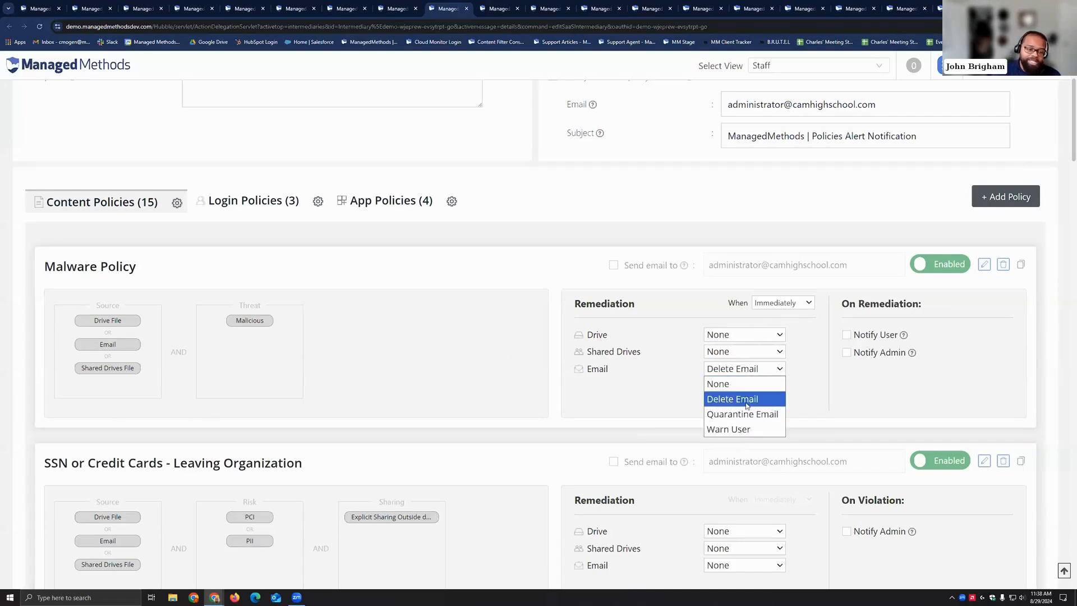
click(742, 414)
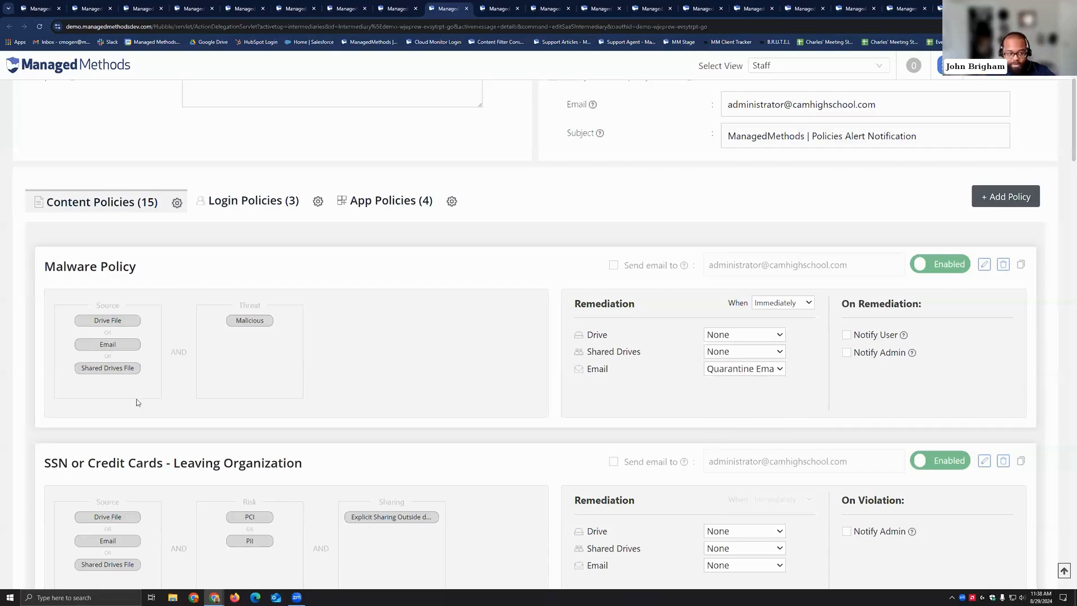
click(743, 369)
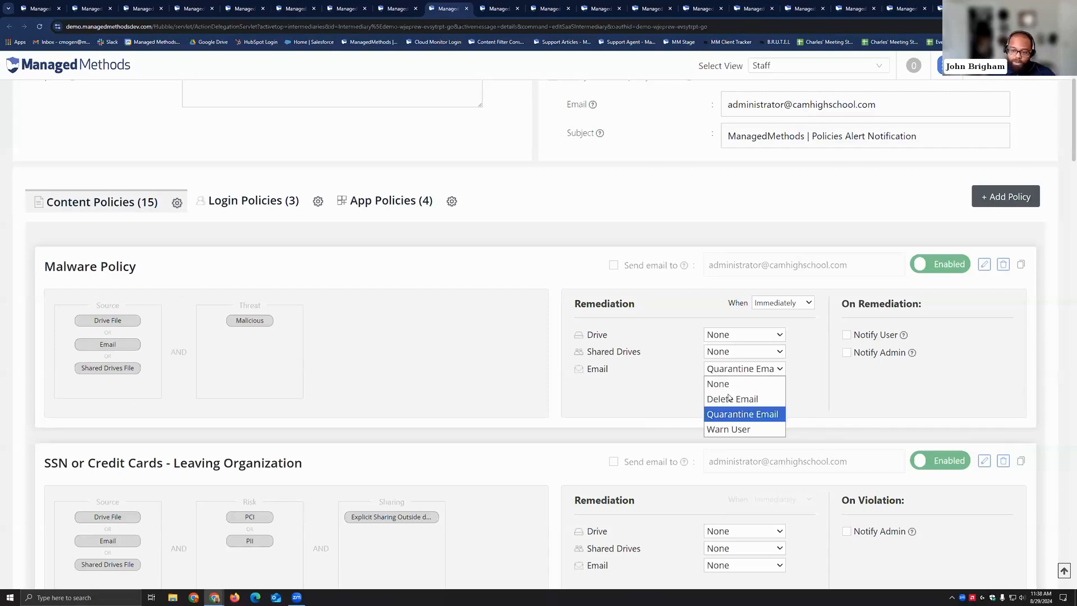
mouse_move(729, 429)
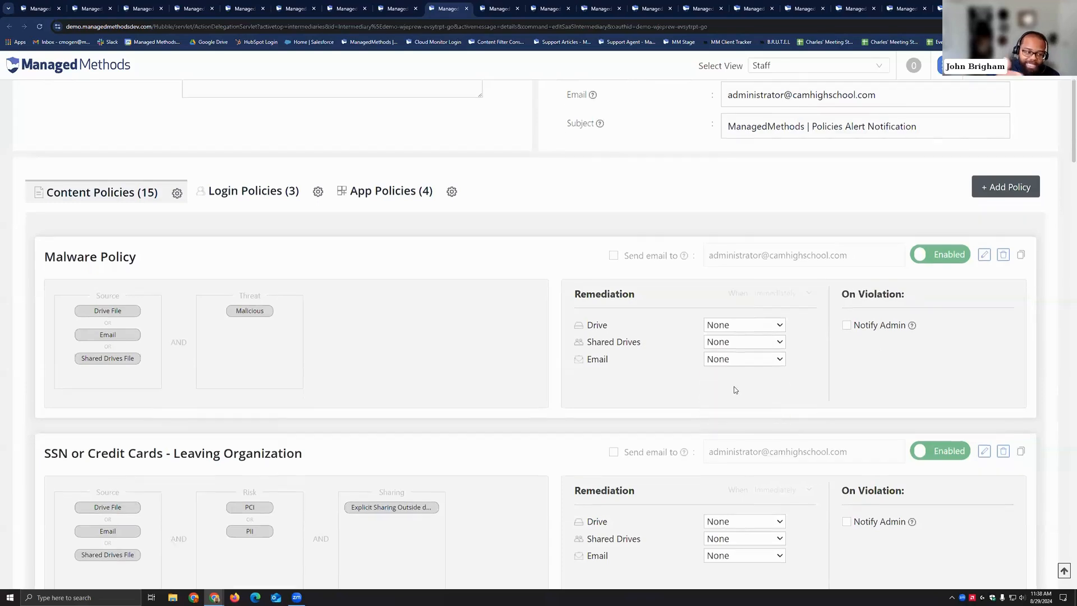
scroll(down, 3)
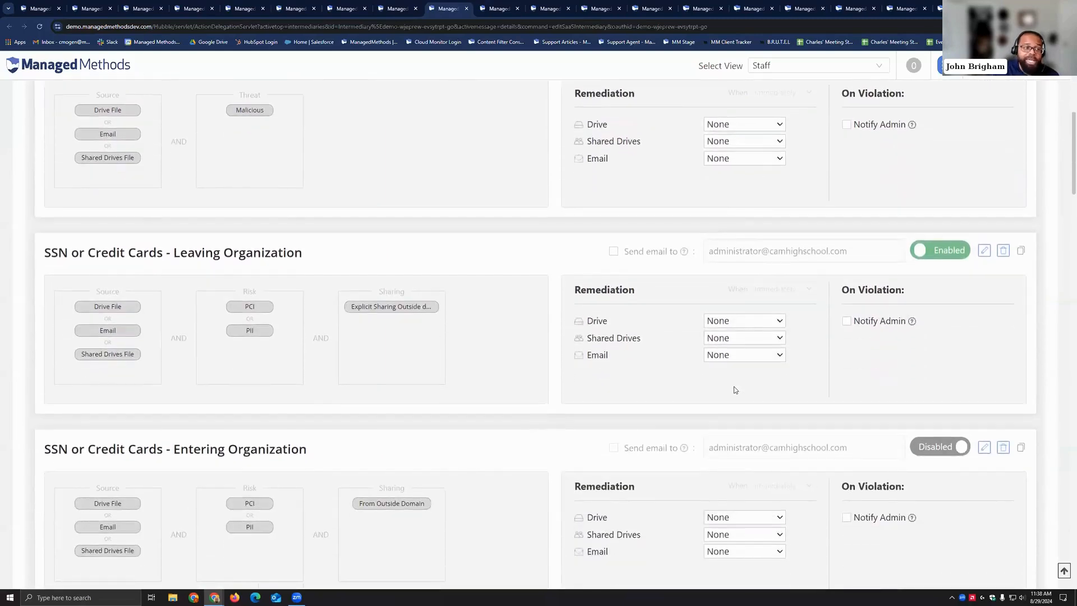
scroll(up, 3)
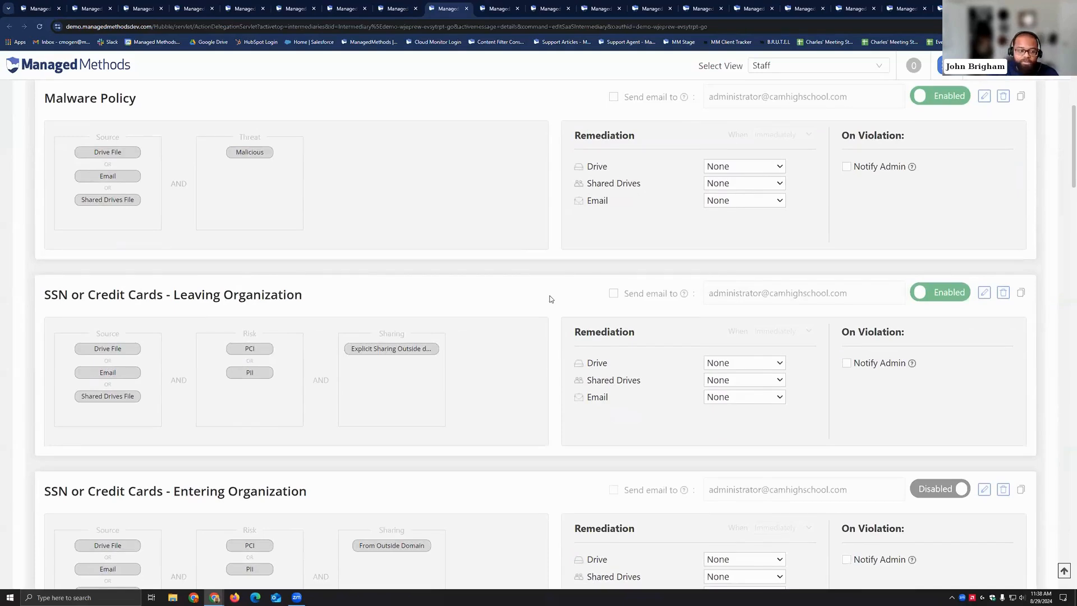
mouse_move(750, 208)
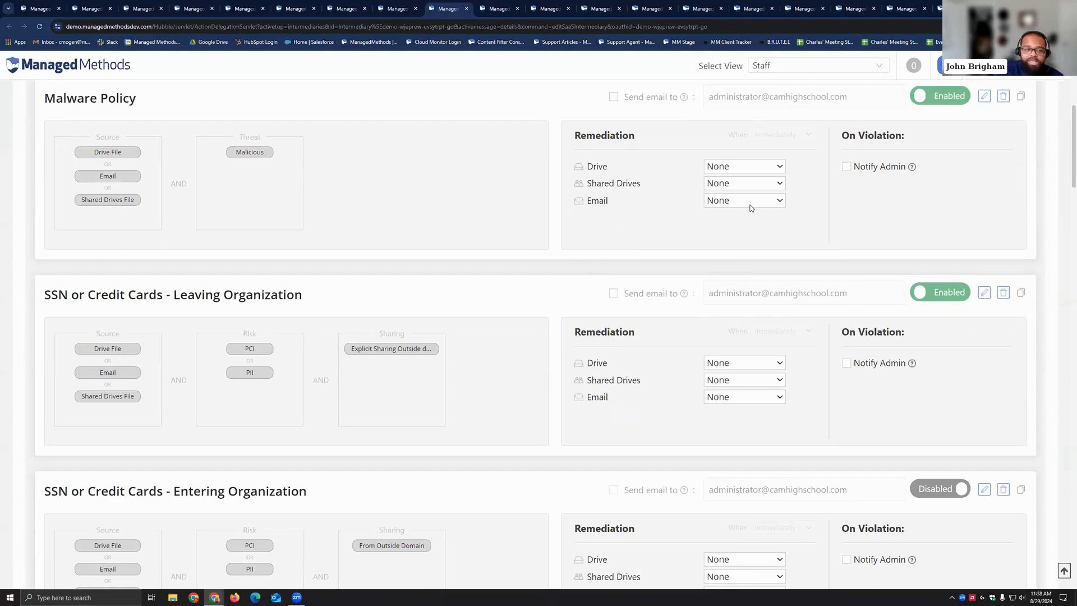
click(743, 199)
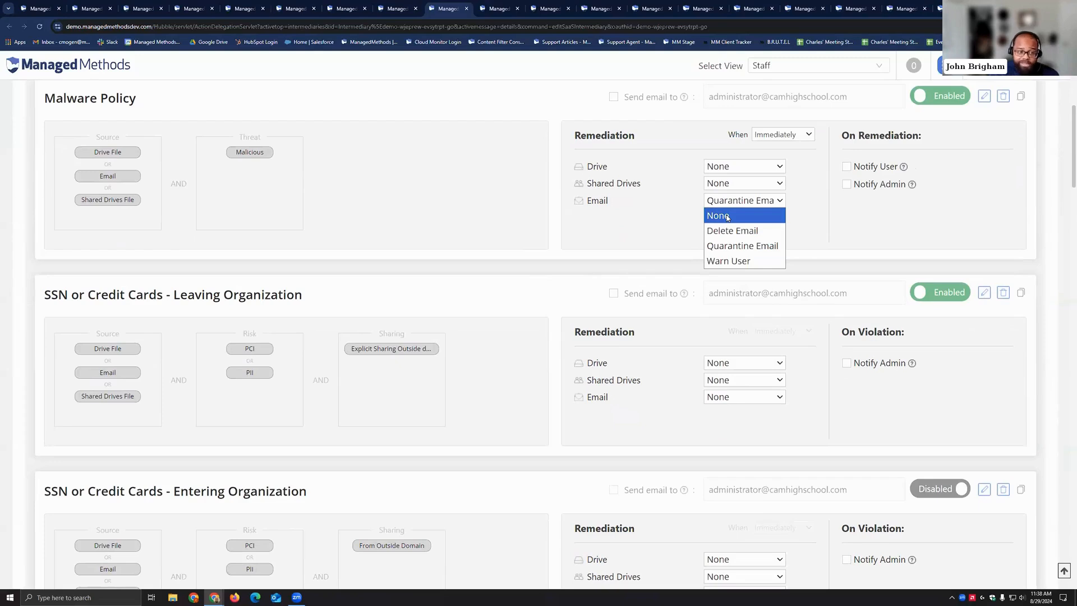
click(718, 214)
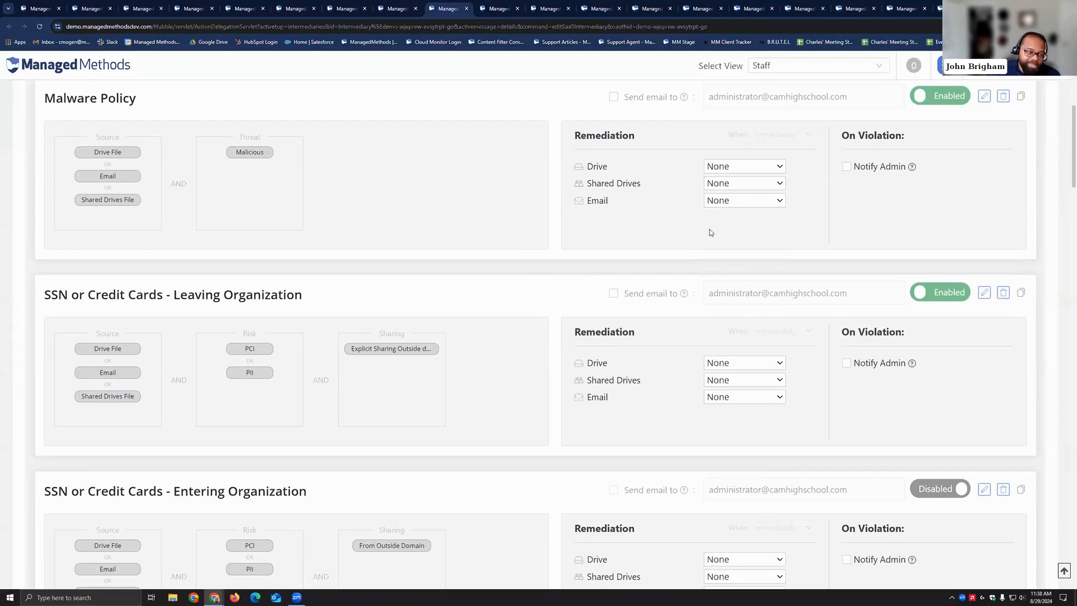
scroll(down, 3)
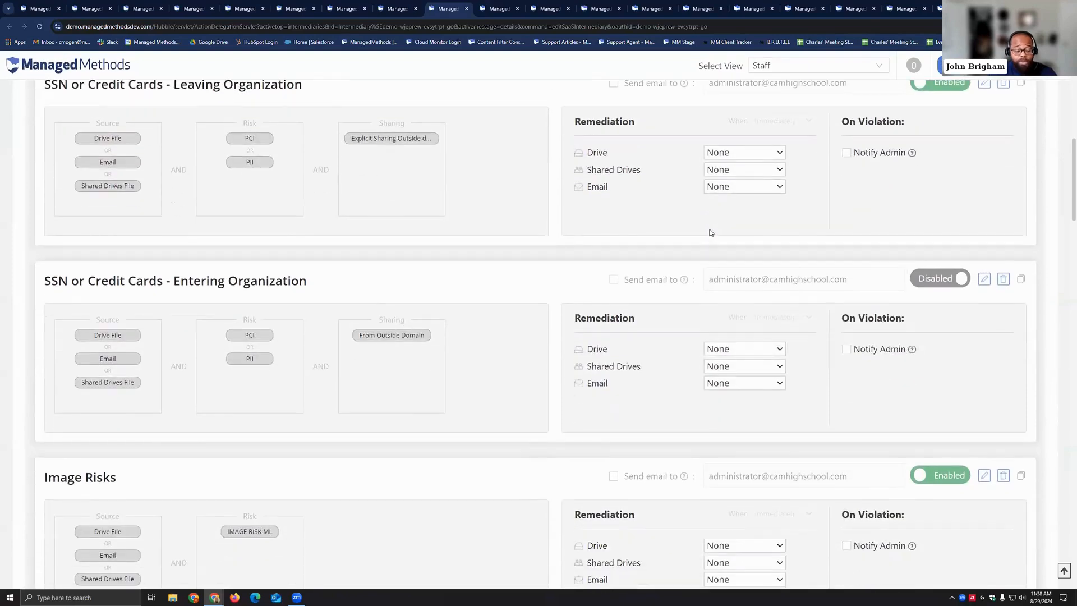
click(744, 187)
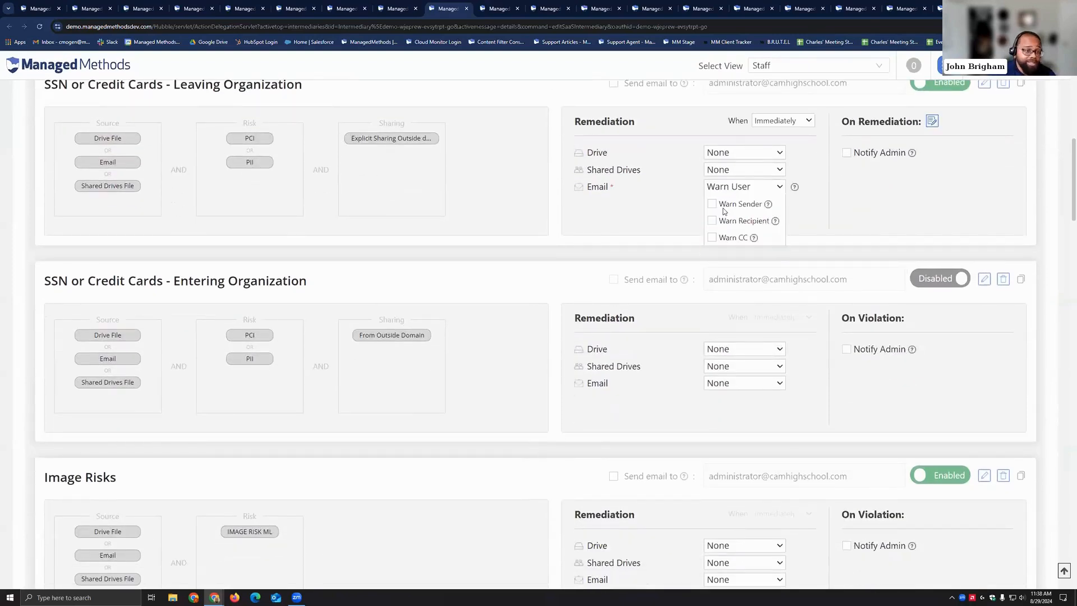
mouse_move(731, 191)
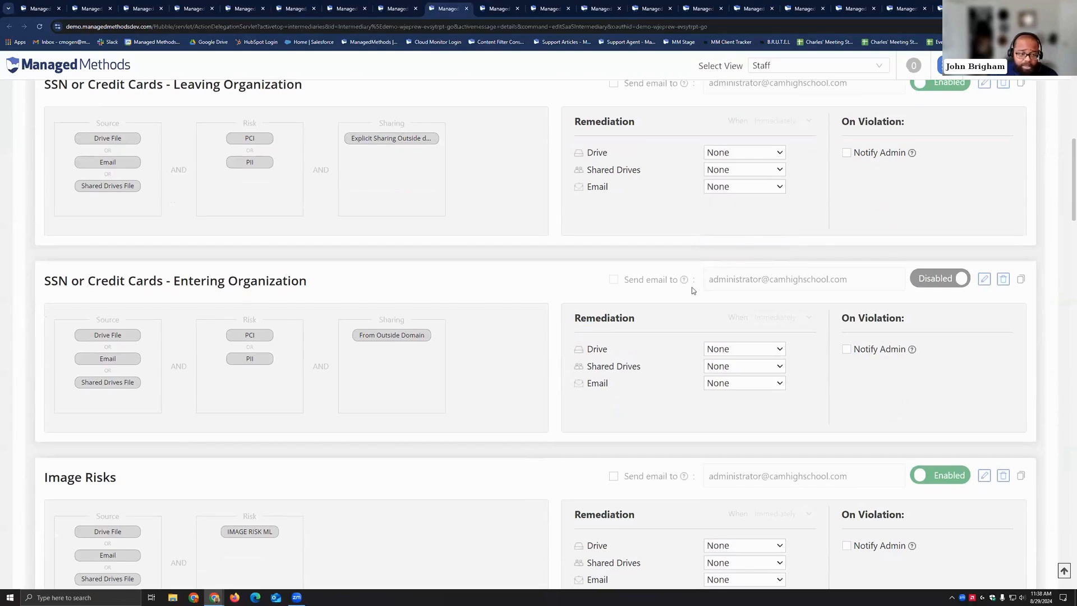
scroll(down, 3)
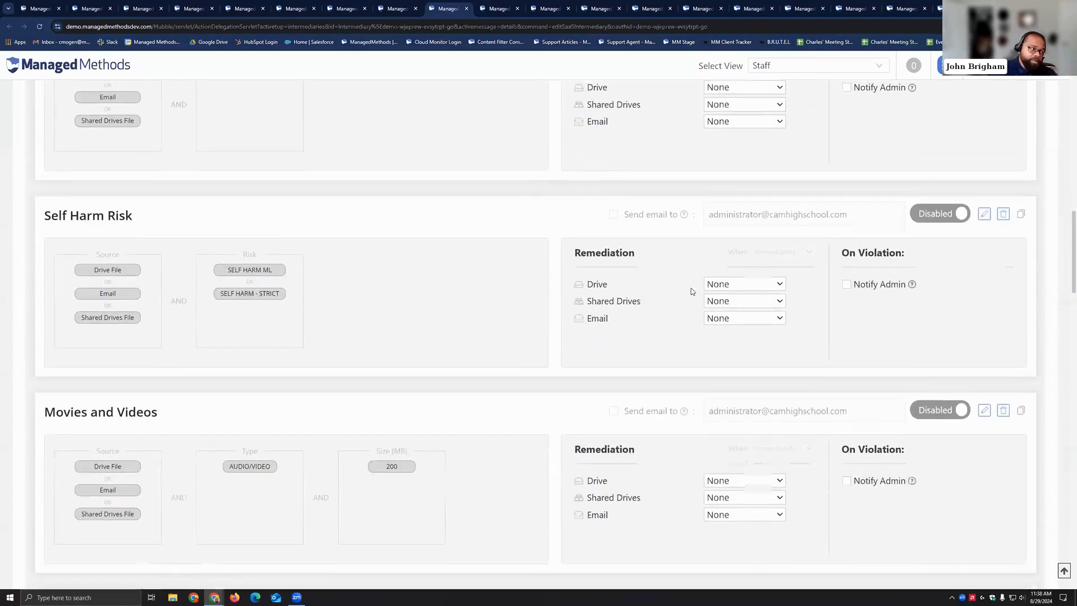
scroll(up, 3)
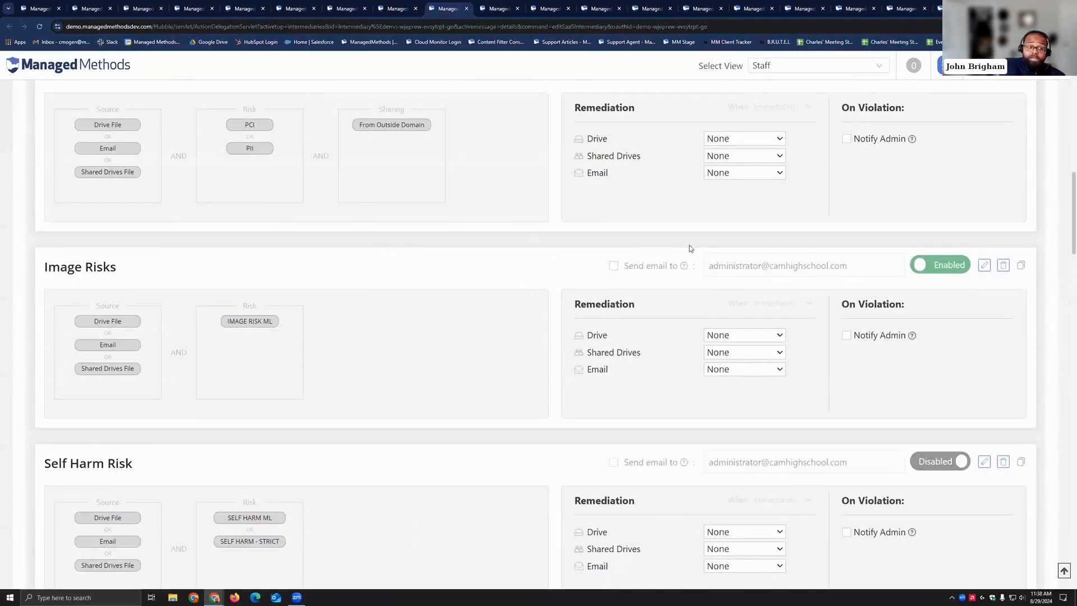
click(939, 461)
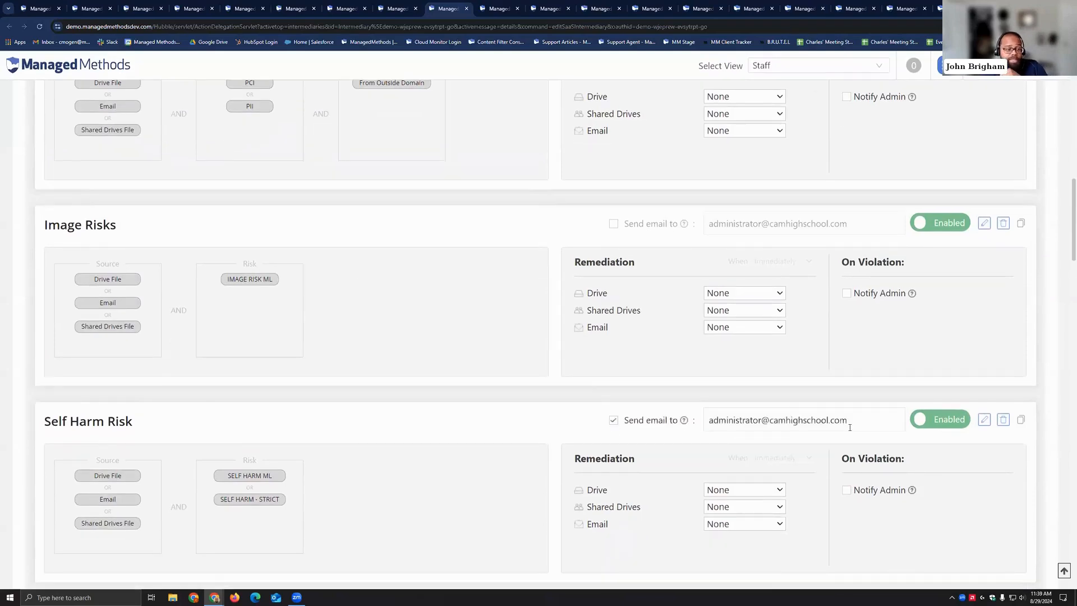
triple_click(776, 419)
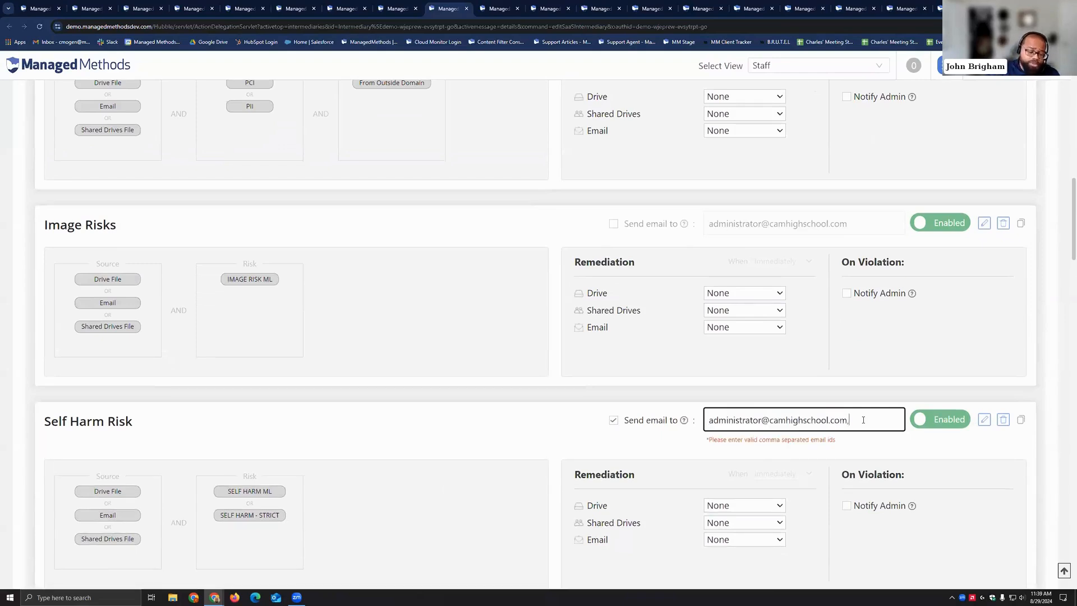
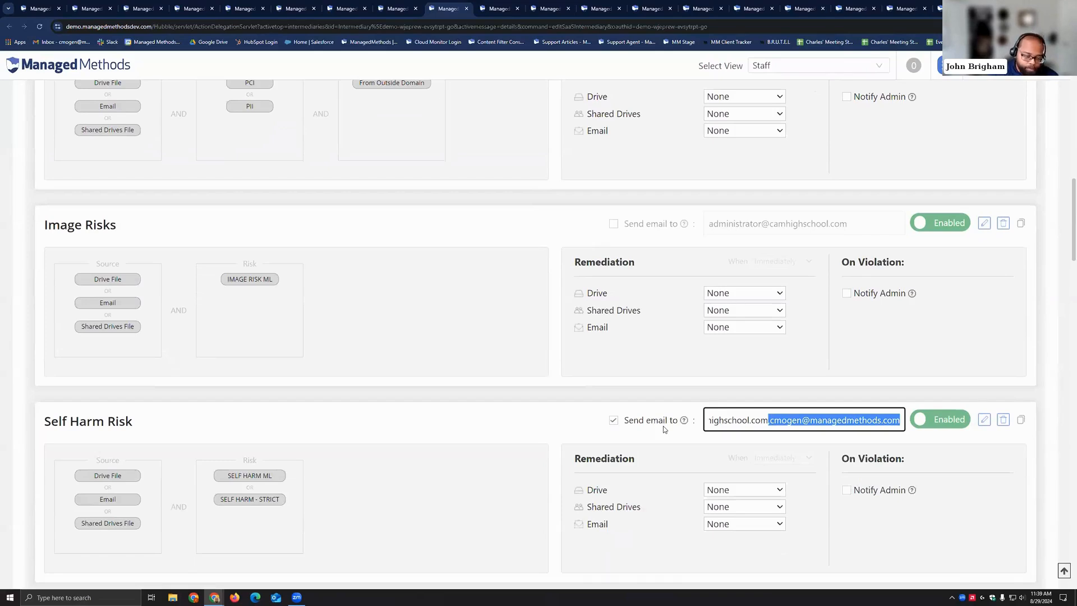
click(613, 419)
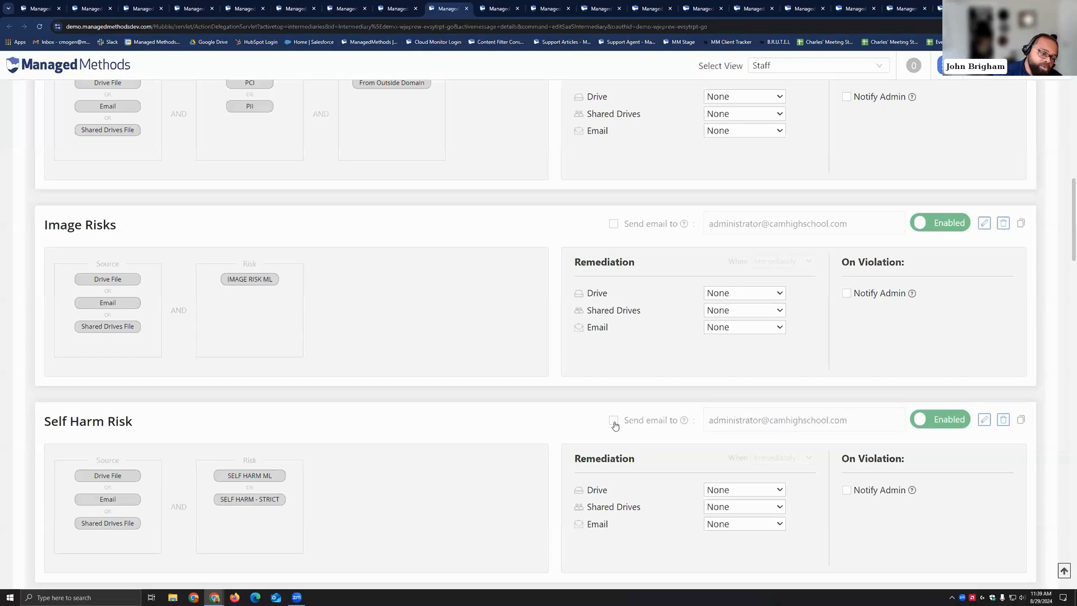
mouse_move(513, 496)
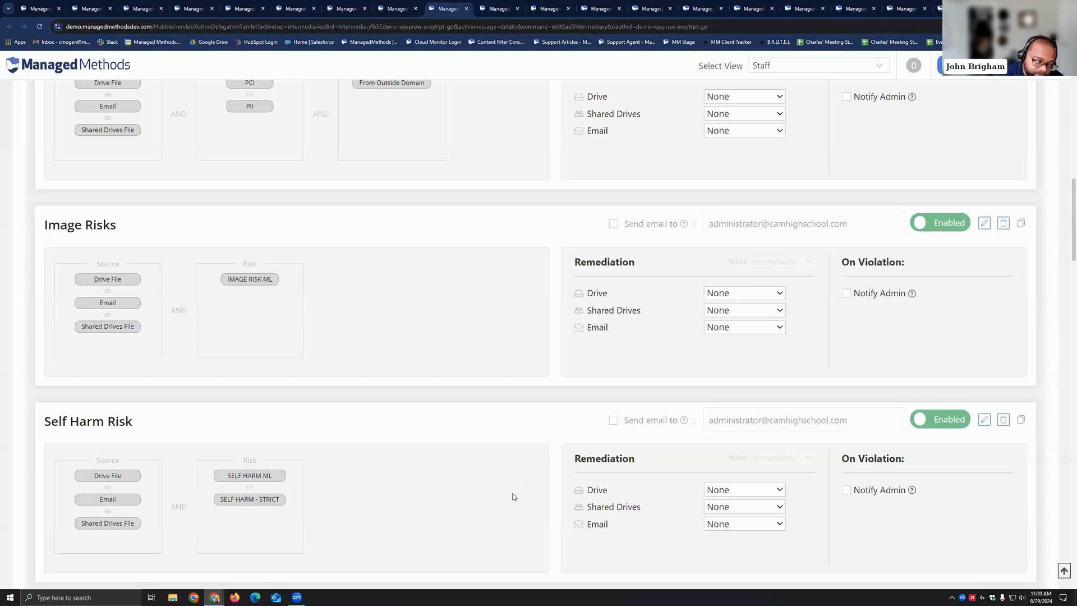
mouse_move(486, 18)
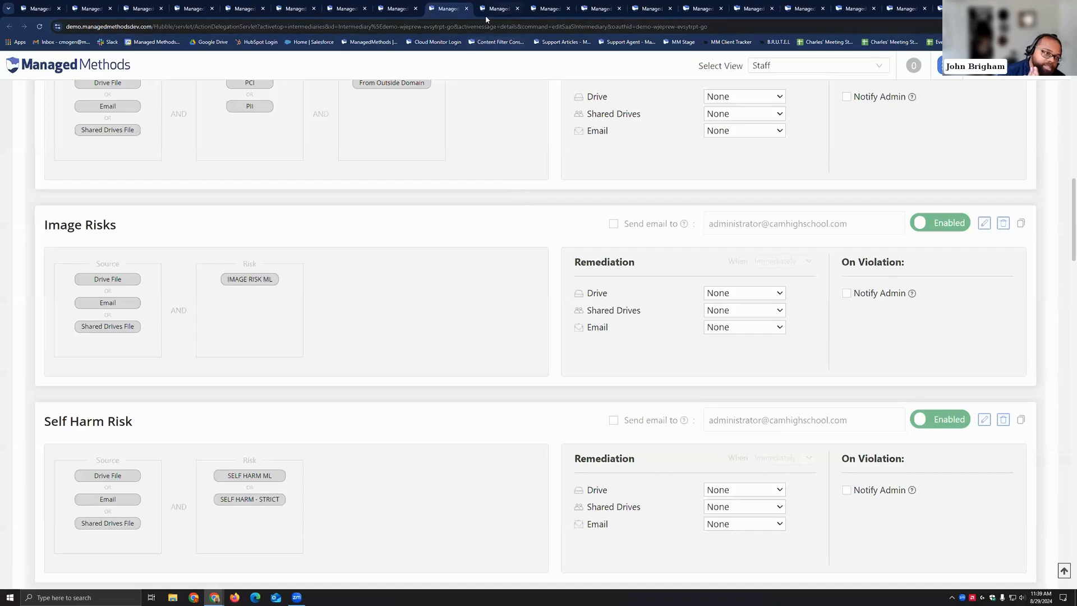
Show the four Staff_Policies_1 app policies, from Apps with Risk to Abnormal Permissions - Email
scroll(up, 3)
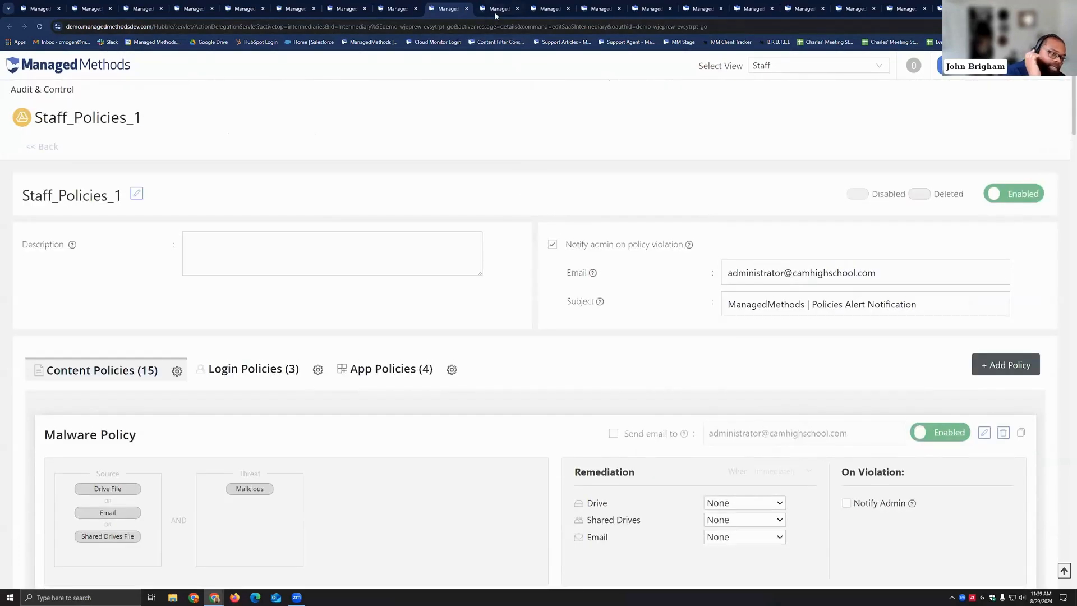
click(389, 370)
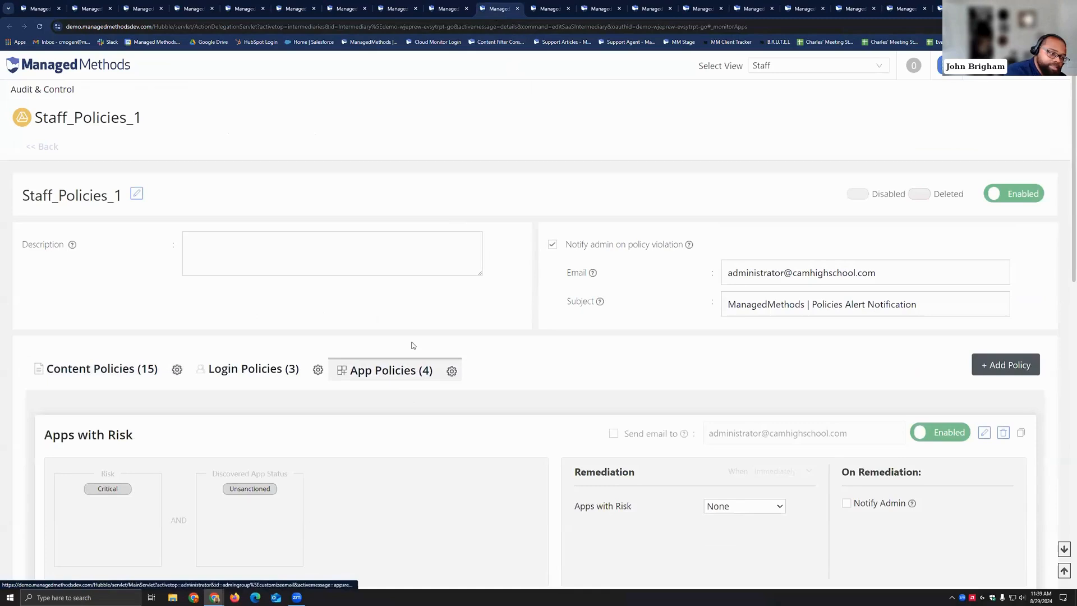
scroll(down, 3)
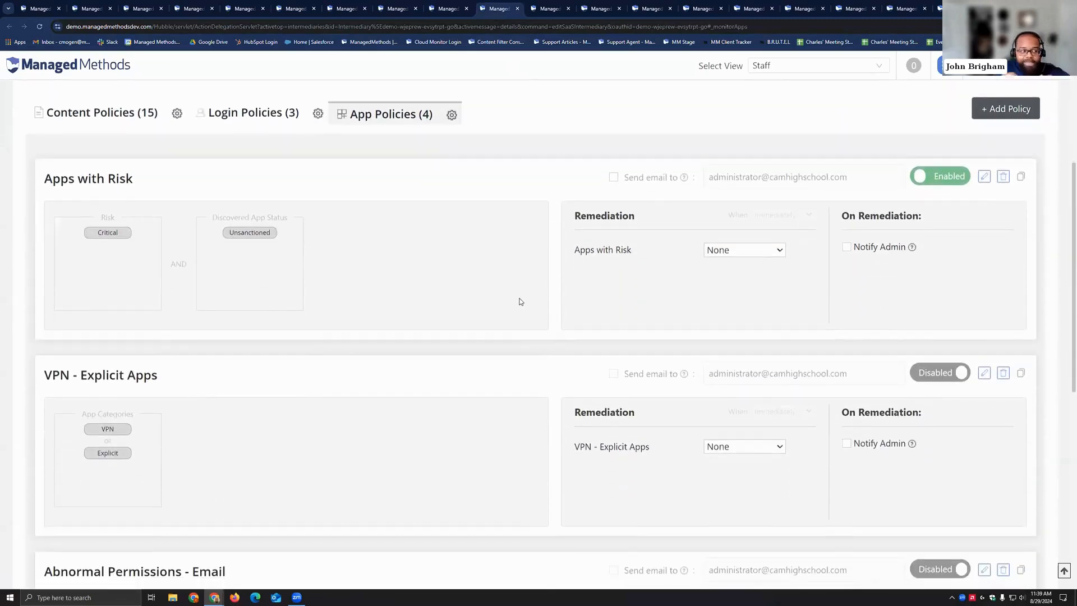
scroll(down, 3)
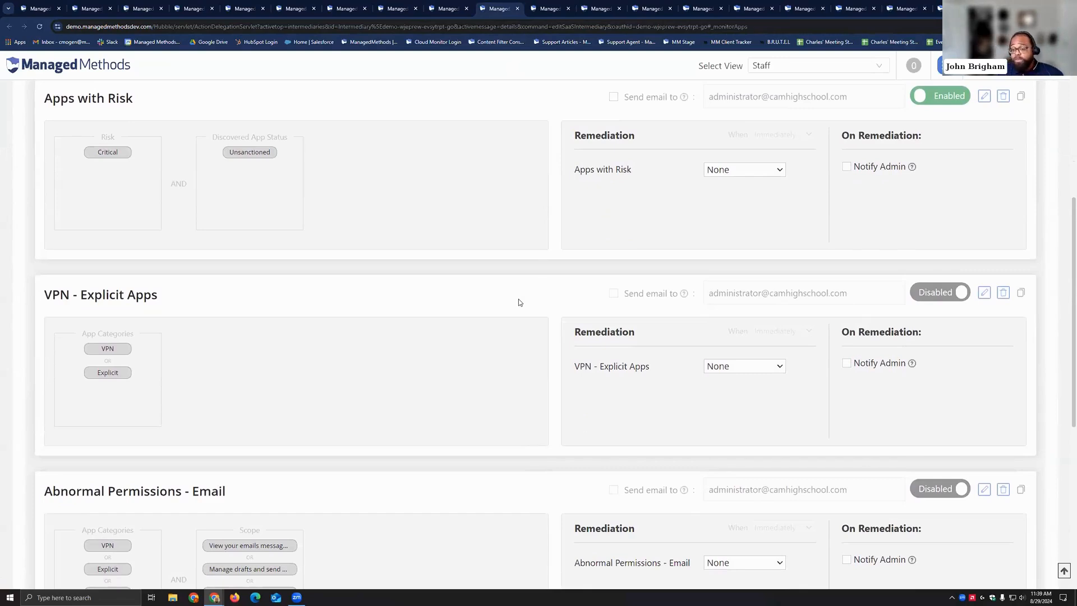
mouse_move(134, 318)
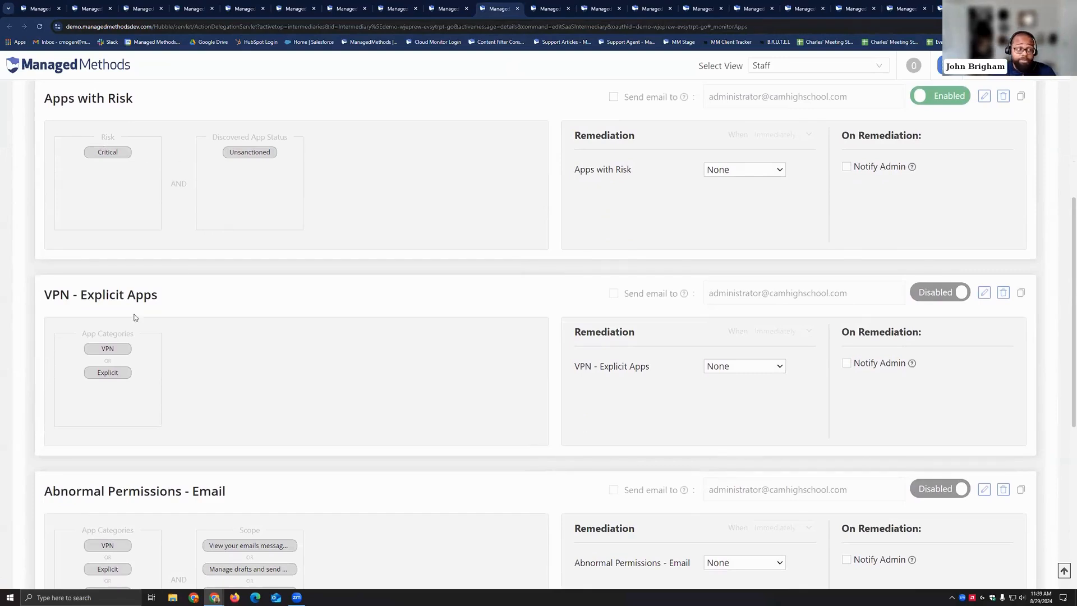
mouse_move(117, 355)
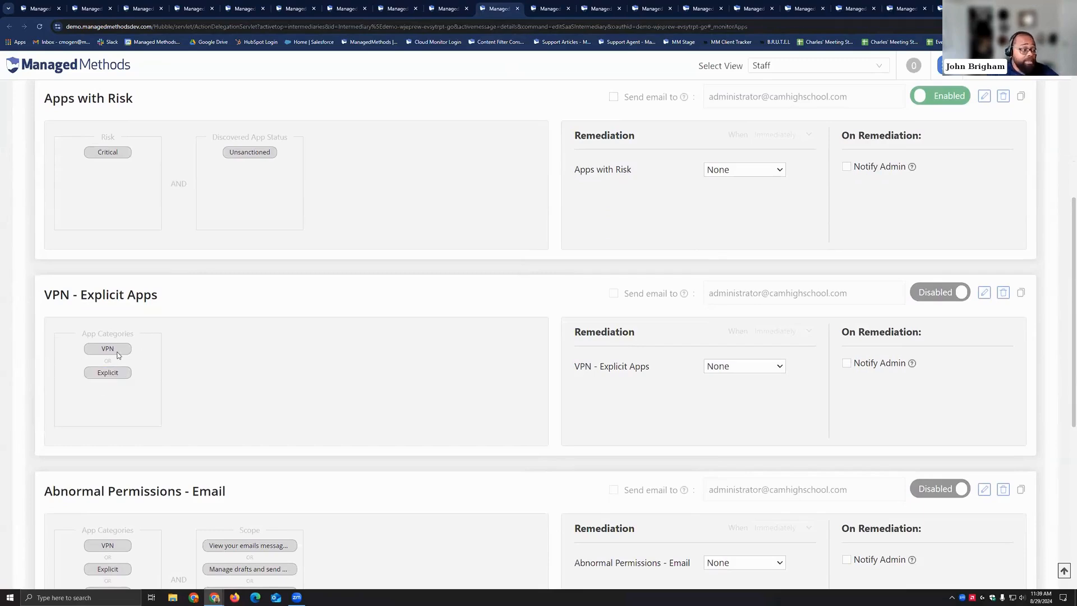
scroll(down, 3)
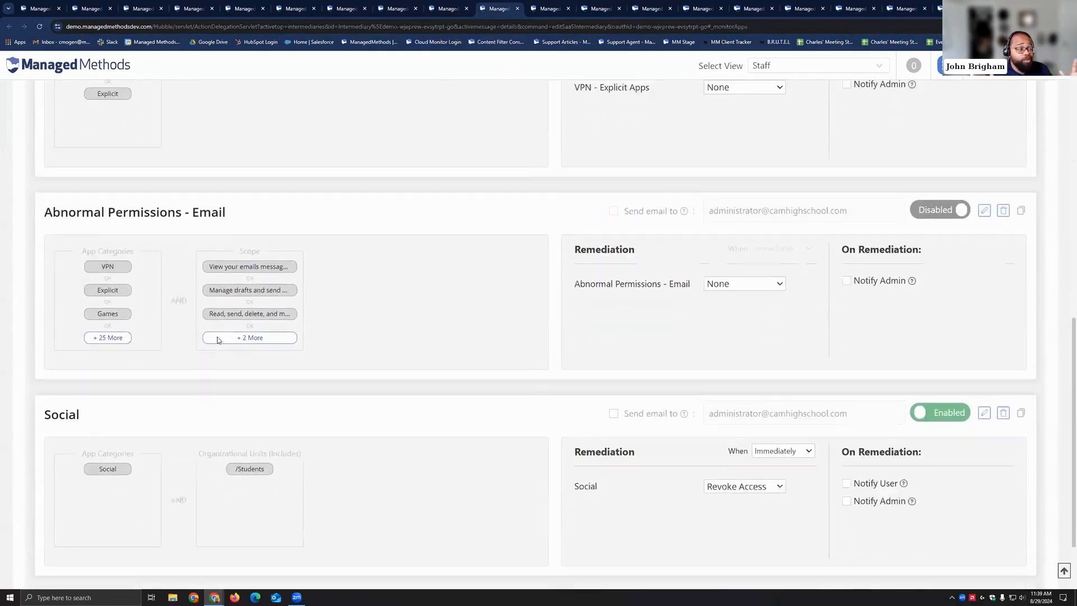
scroll(up, 3)
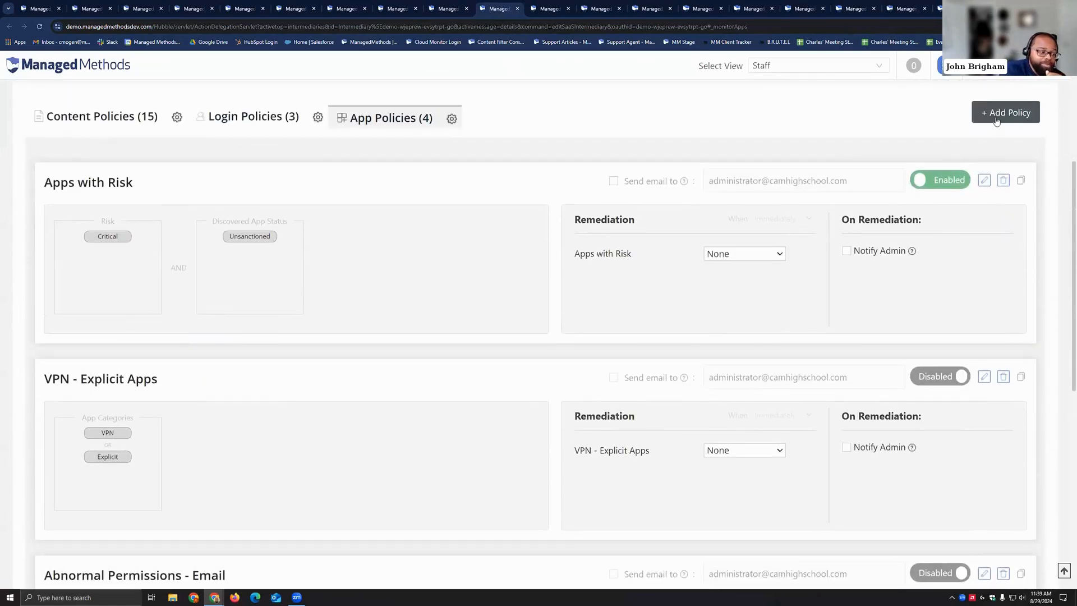
scroll(down, 3)
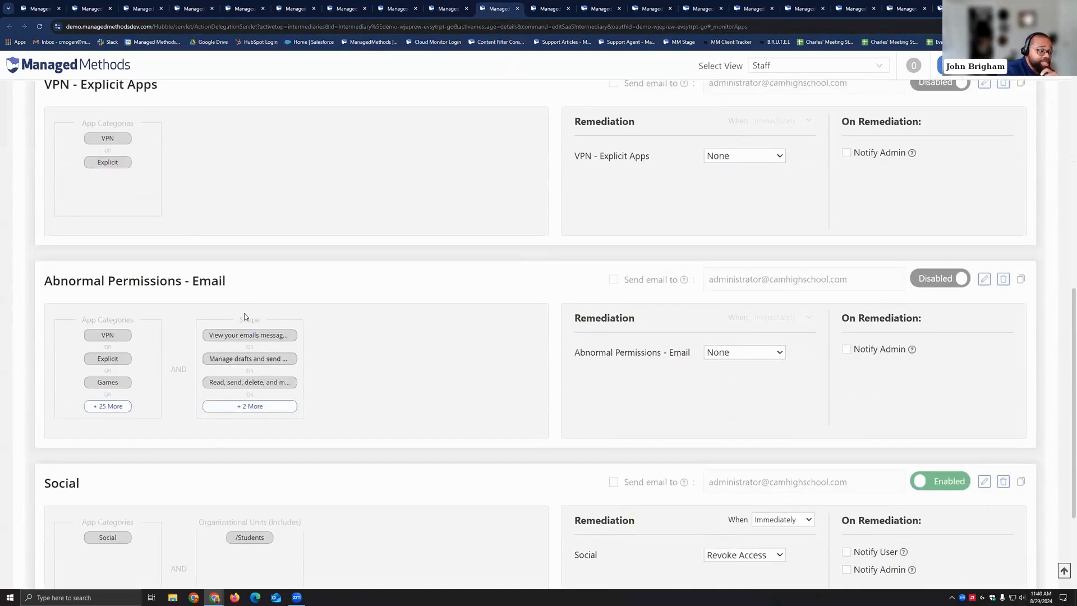
click(249, 406)
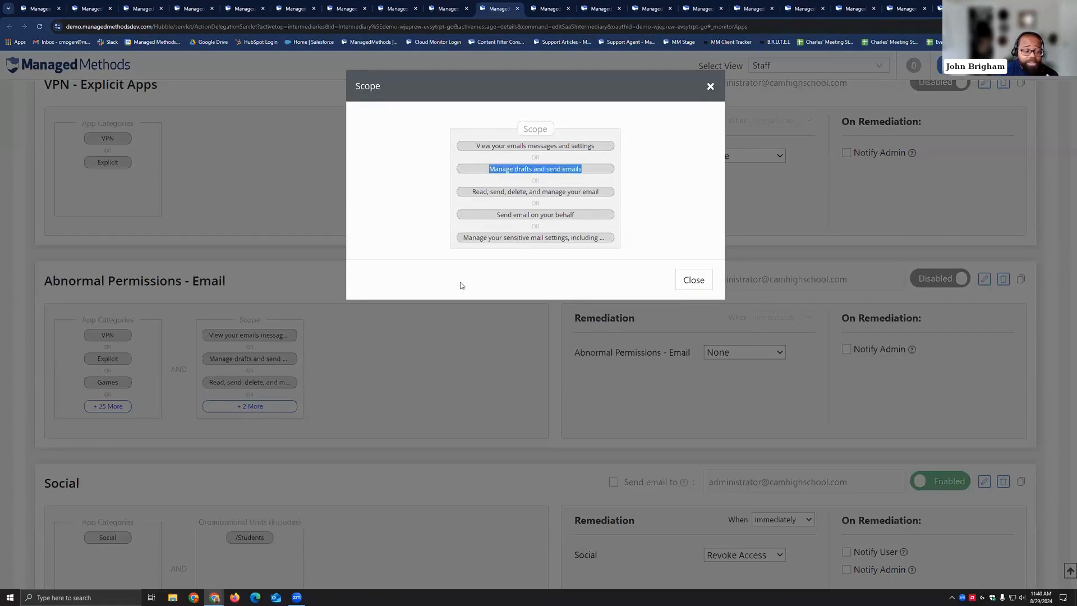
click(692, 280)
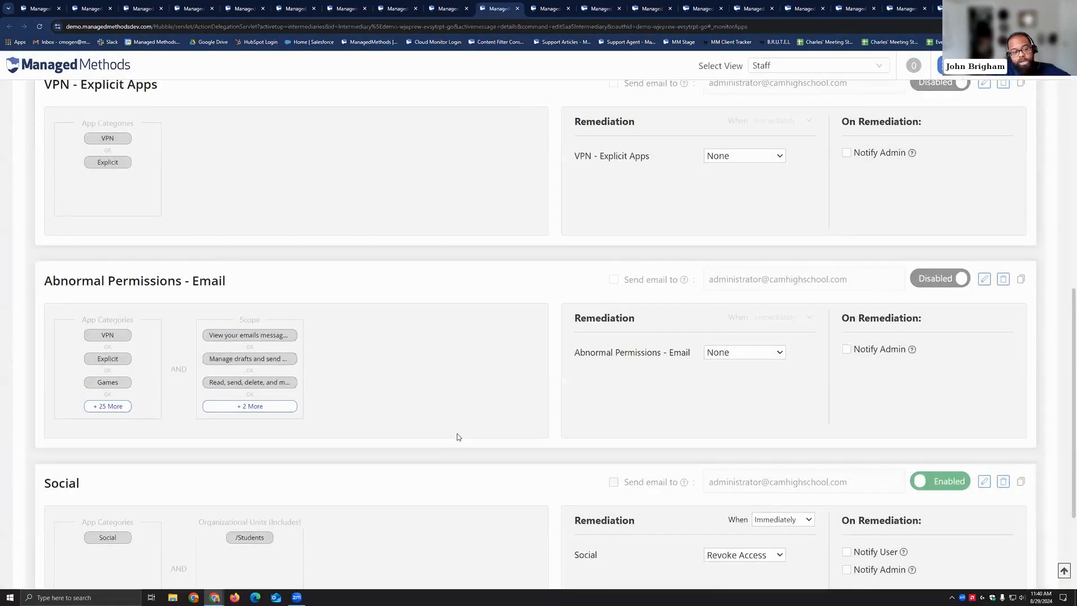
scroll(up, 3)
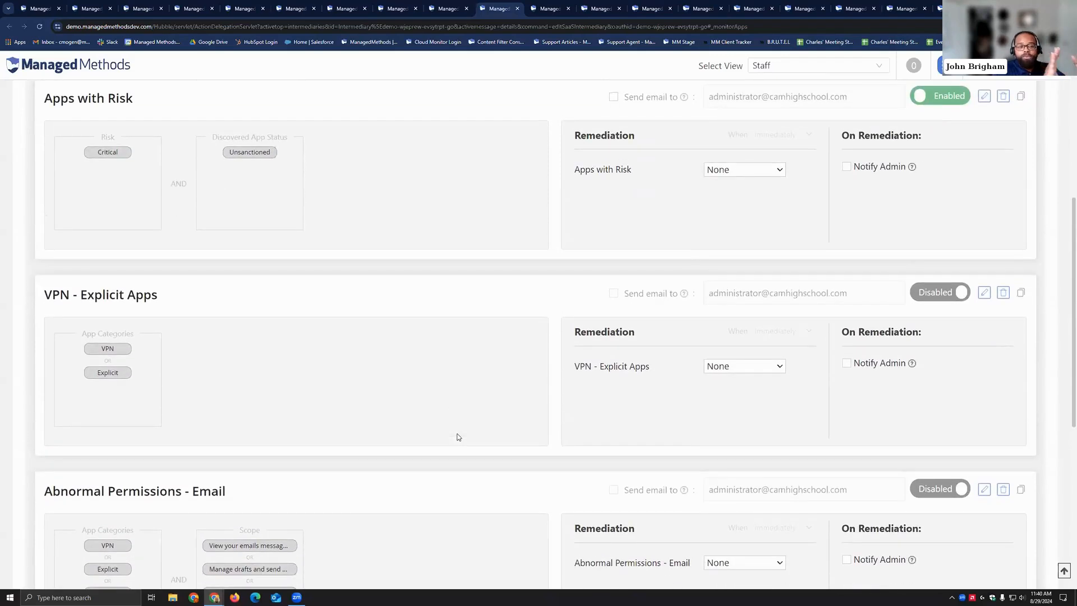
scroll(up, 3)
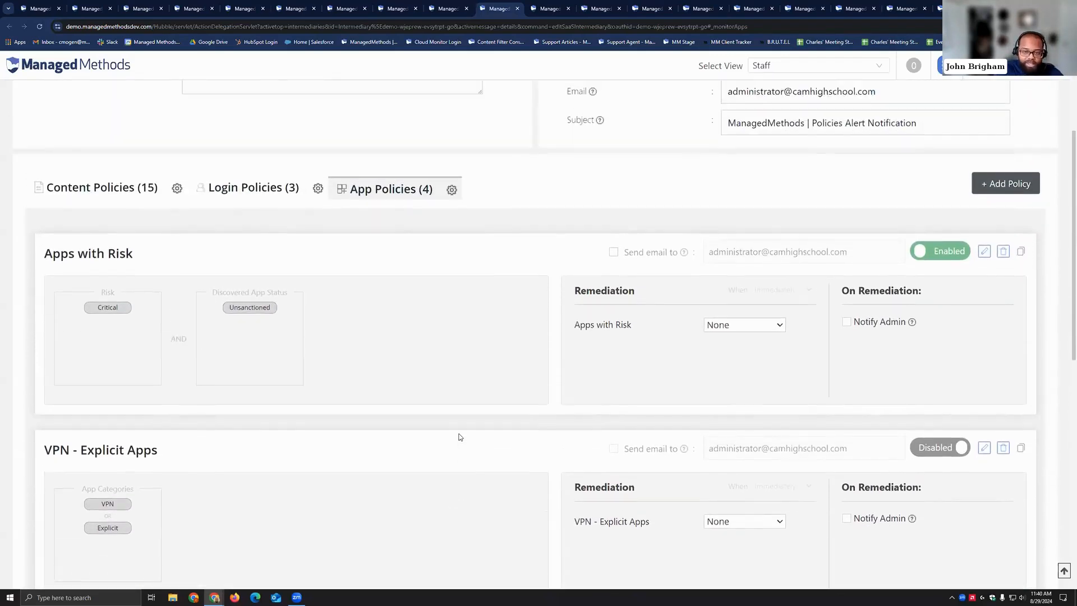
scroll(down, 3)
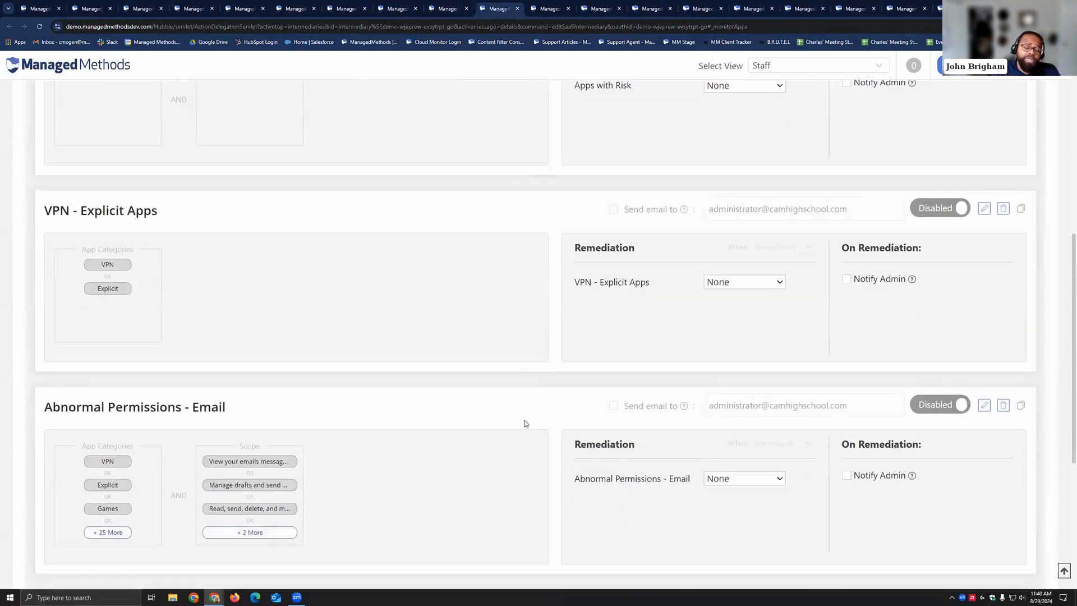
scroll(down, 3)
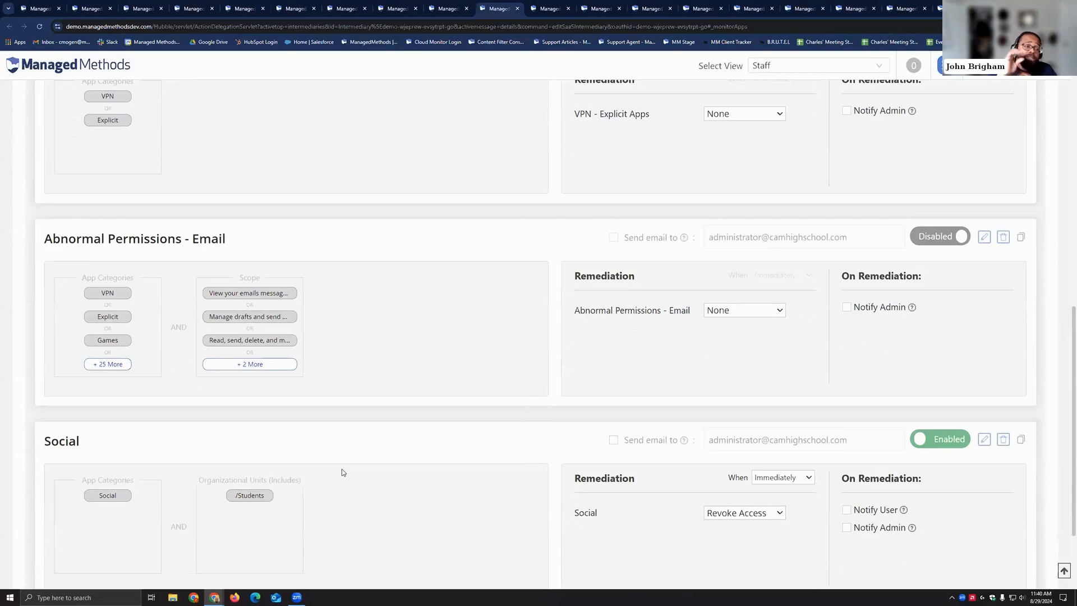
scroll(up, 3)
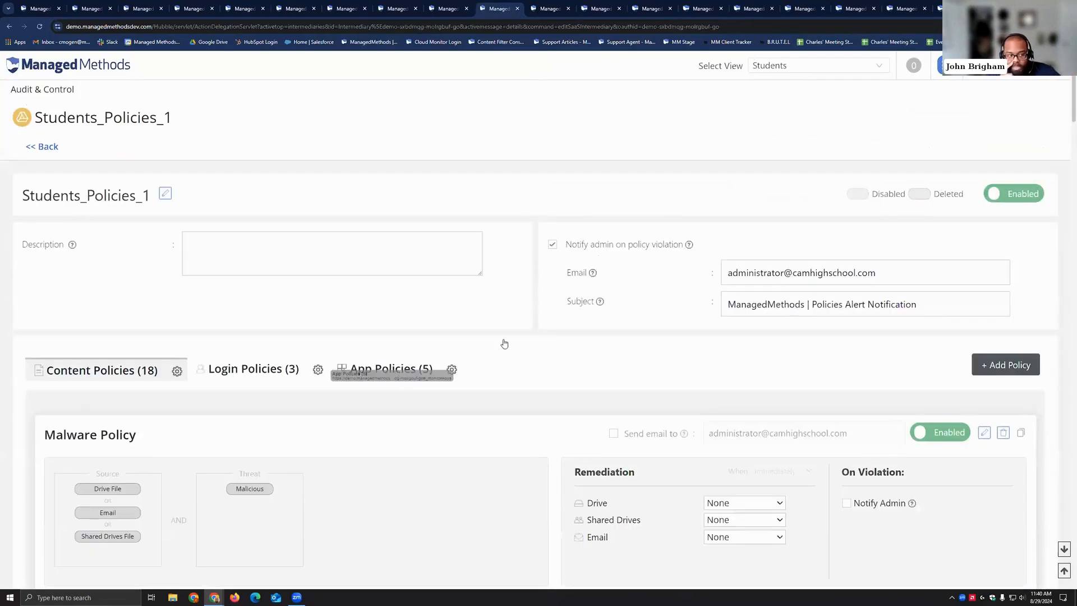
Scroll down to Students_Policies_1's E-Gaming and Unapproved Apps app policies
scroll(down, 3)
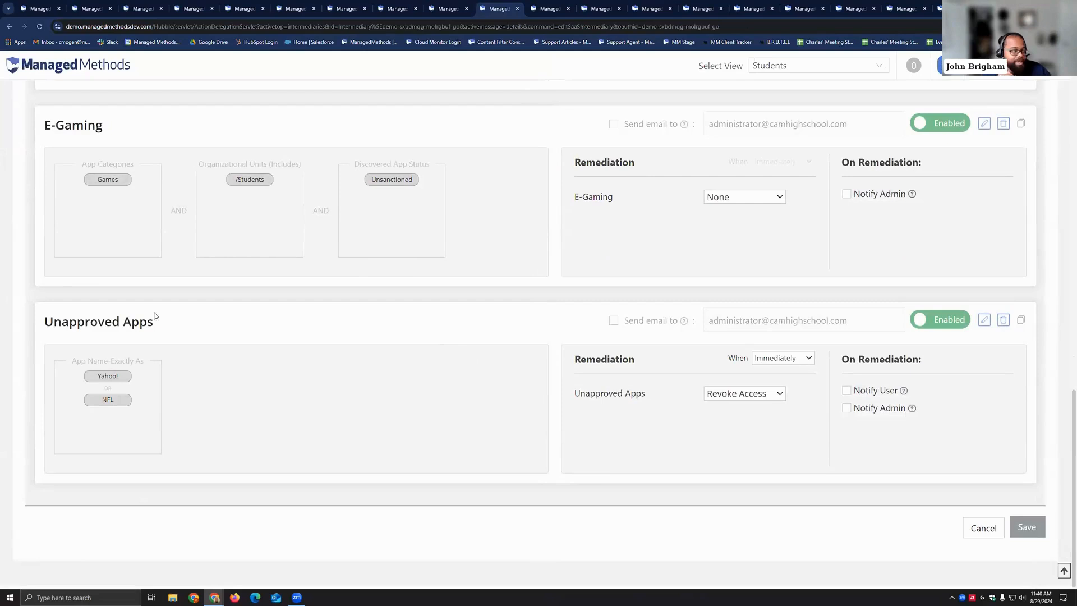
mouse_move(469, 248)
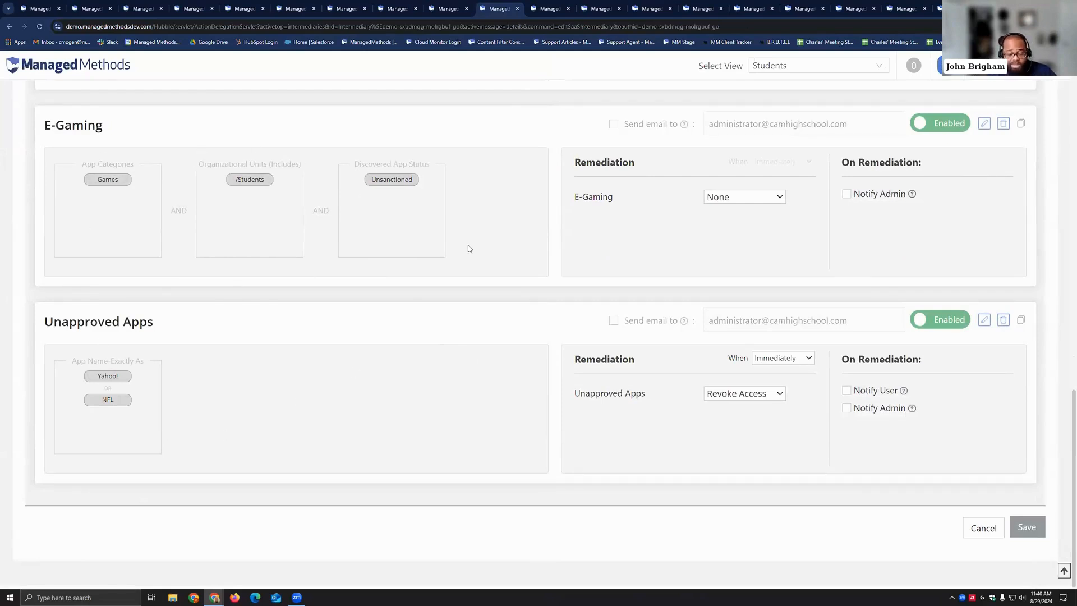
mouse_move(412, 259)
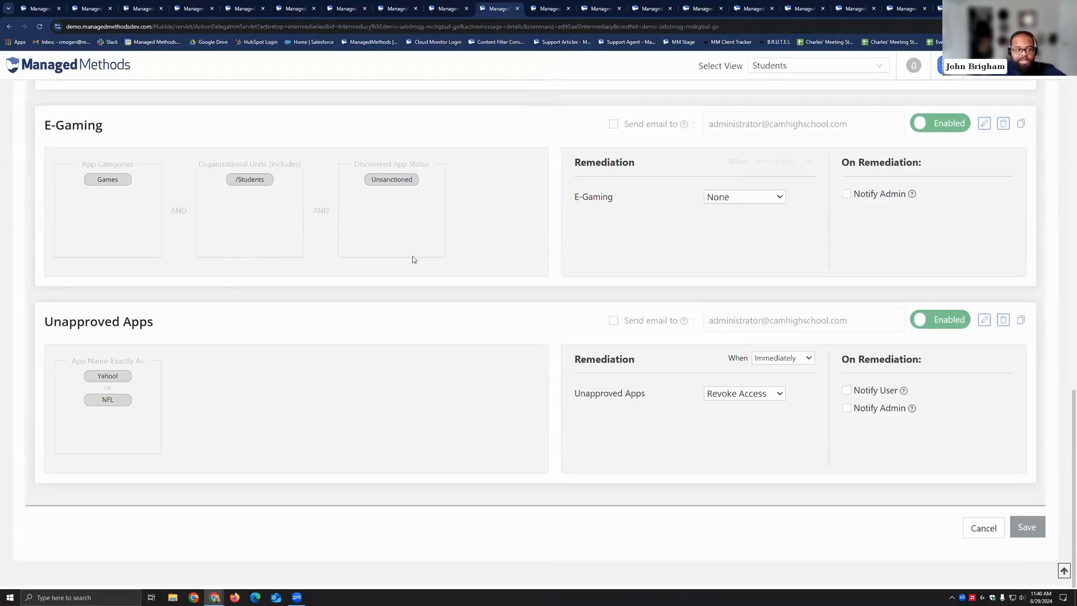
mouse_move(438, 268)
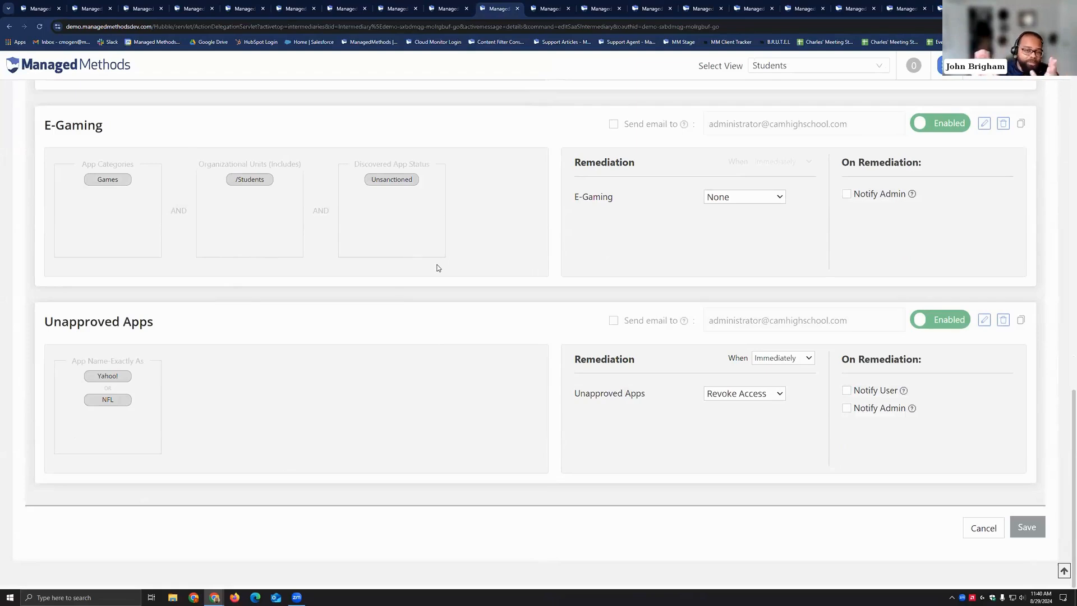